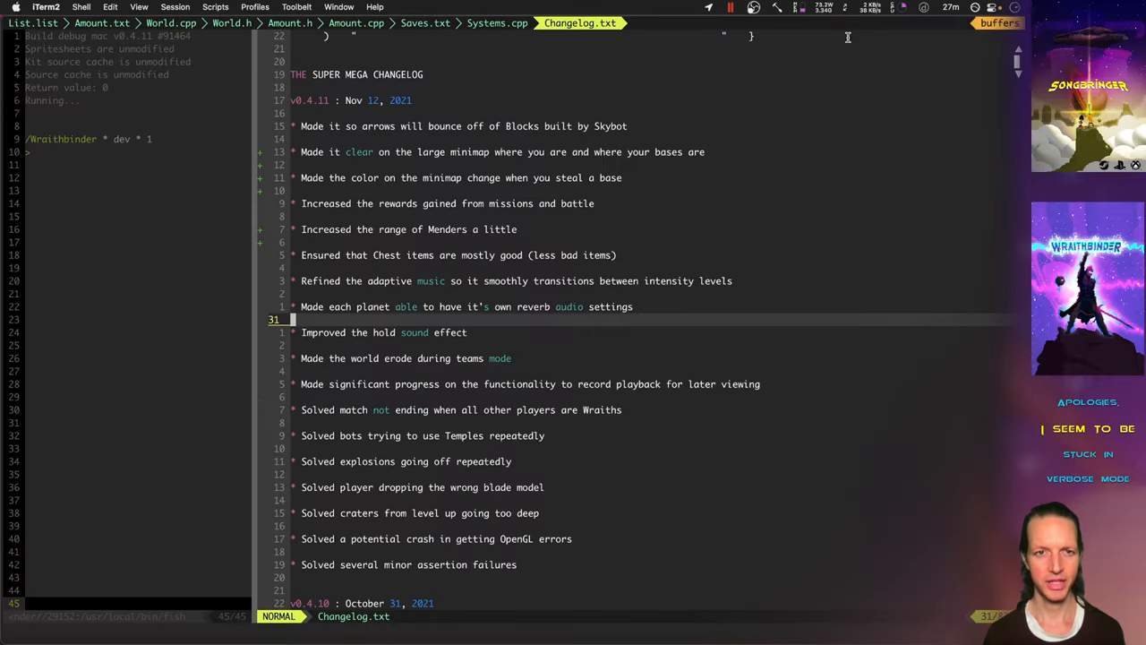
Step: Cycle Wraithbinder's overlay from the minimap to the stats table and ability card, then resume play
{"action": "left_click", "coordinate": [425, 22]}
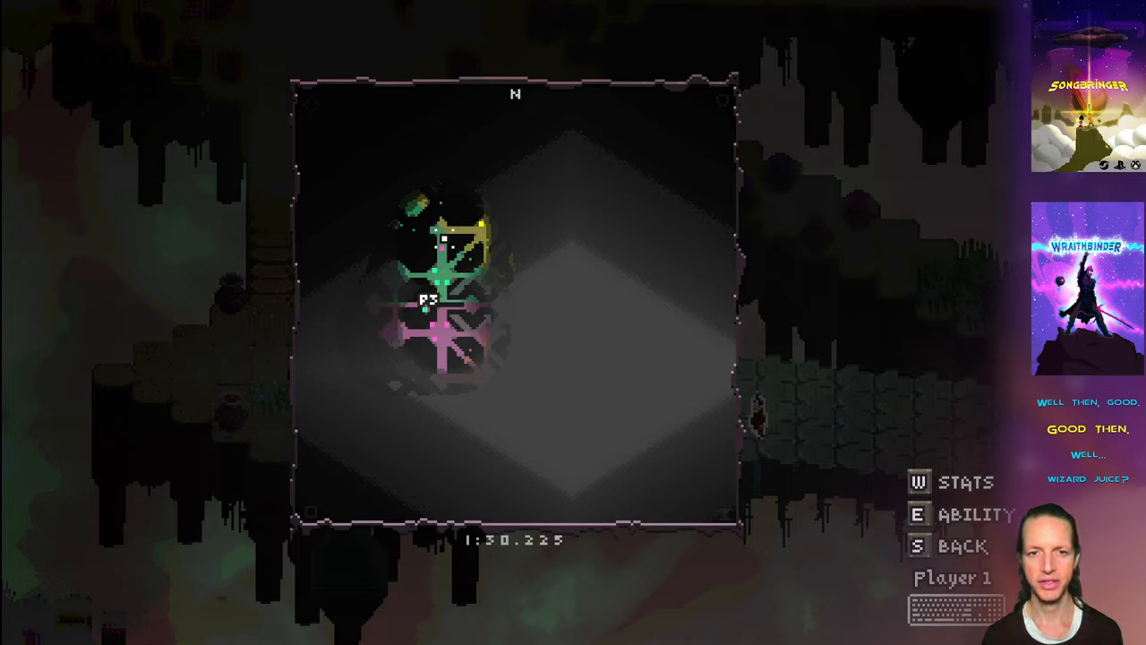
{"action": "key", "text": "w"}
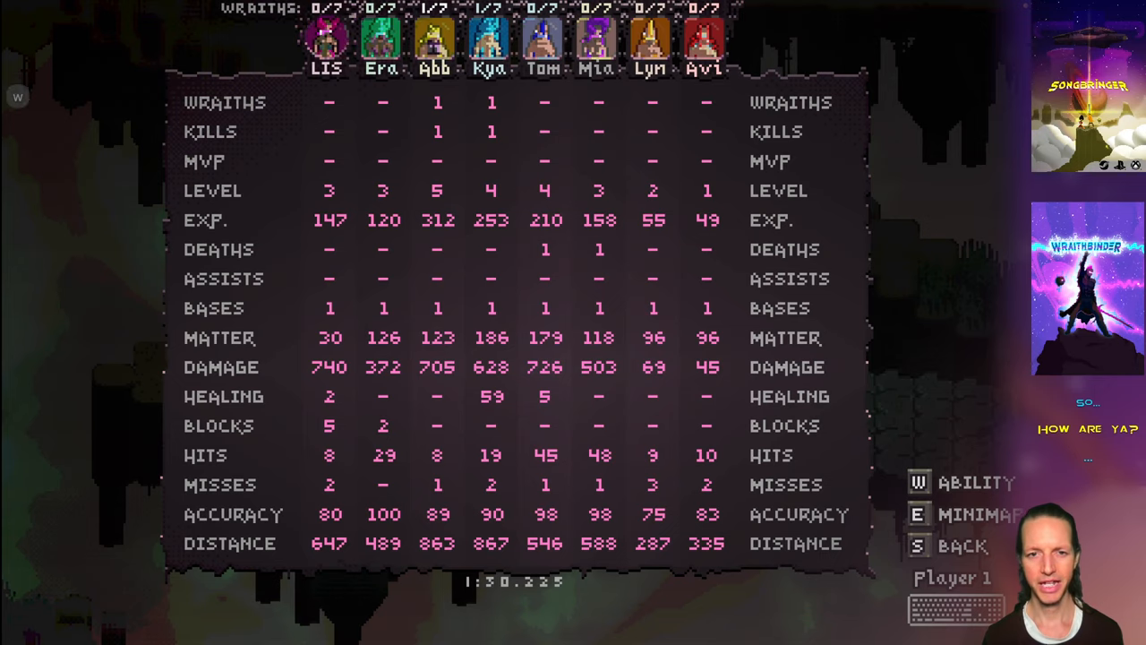
{"action": "key", "text": "s"}
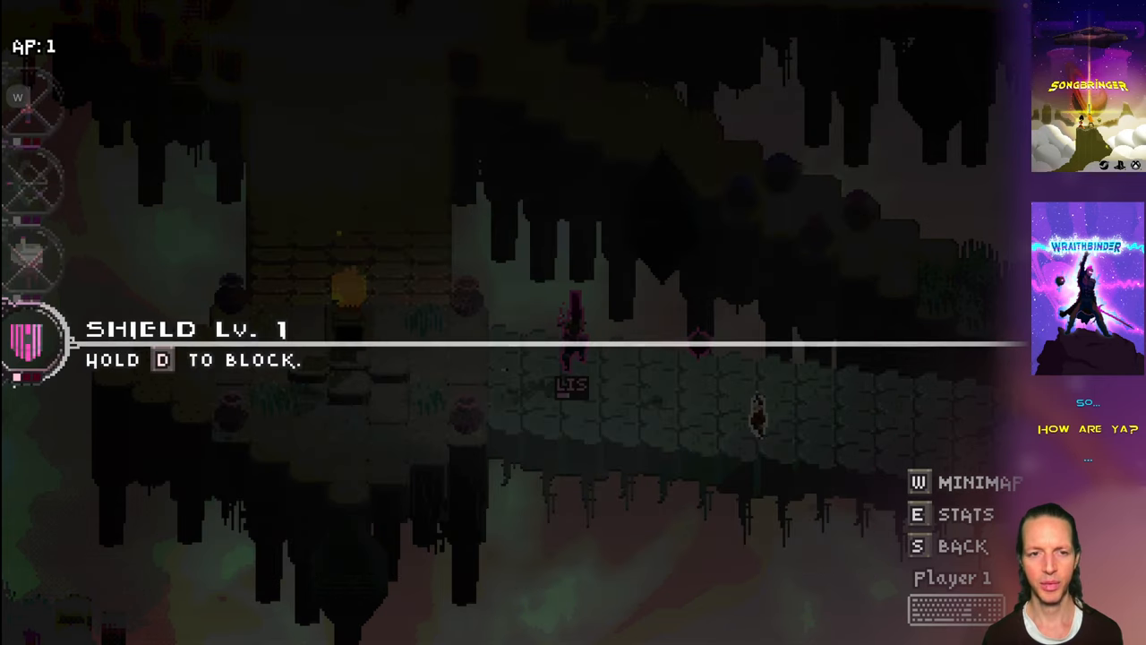
{"action": "key", "text": "w"}
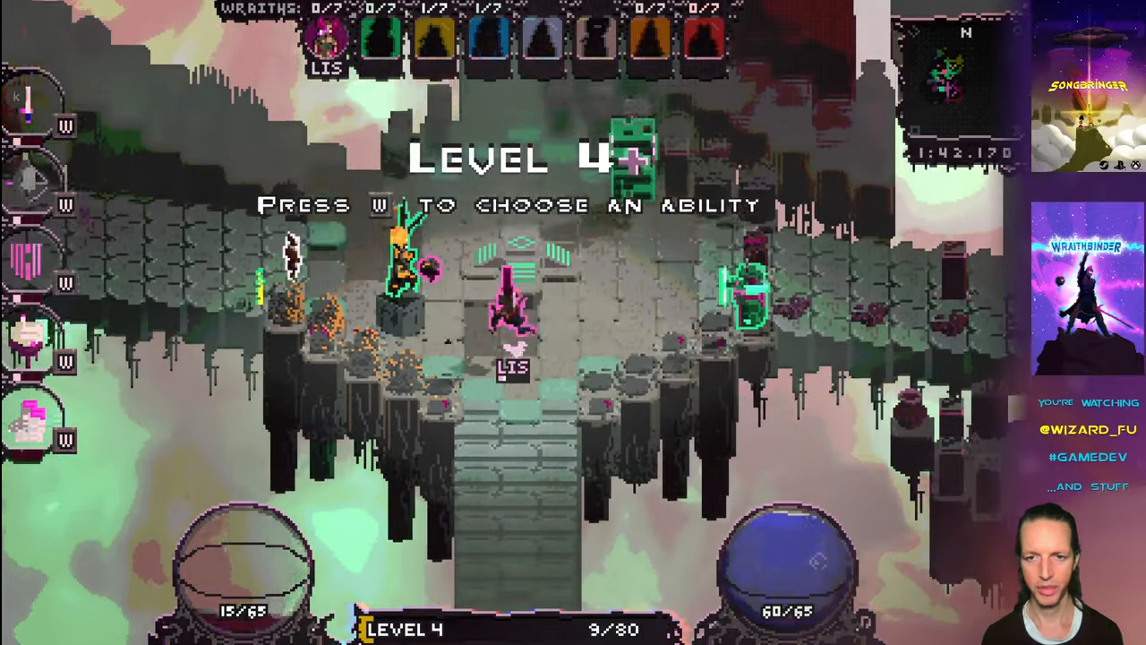
Step: Choose an ability at level 4, keep playing, then close the match stats table
{"action": "key", "text": "k"}
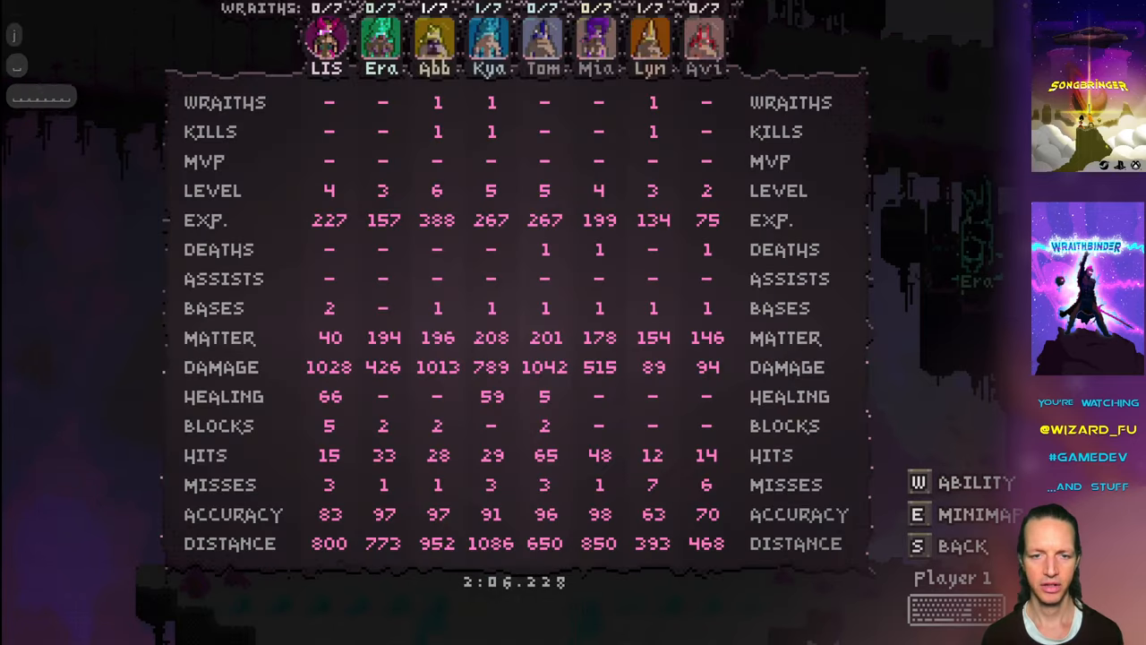
{"action": "key", "text": "e"}
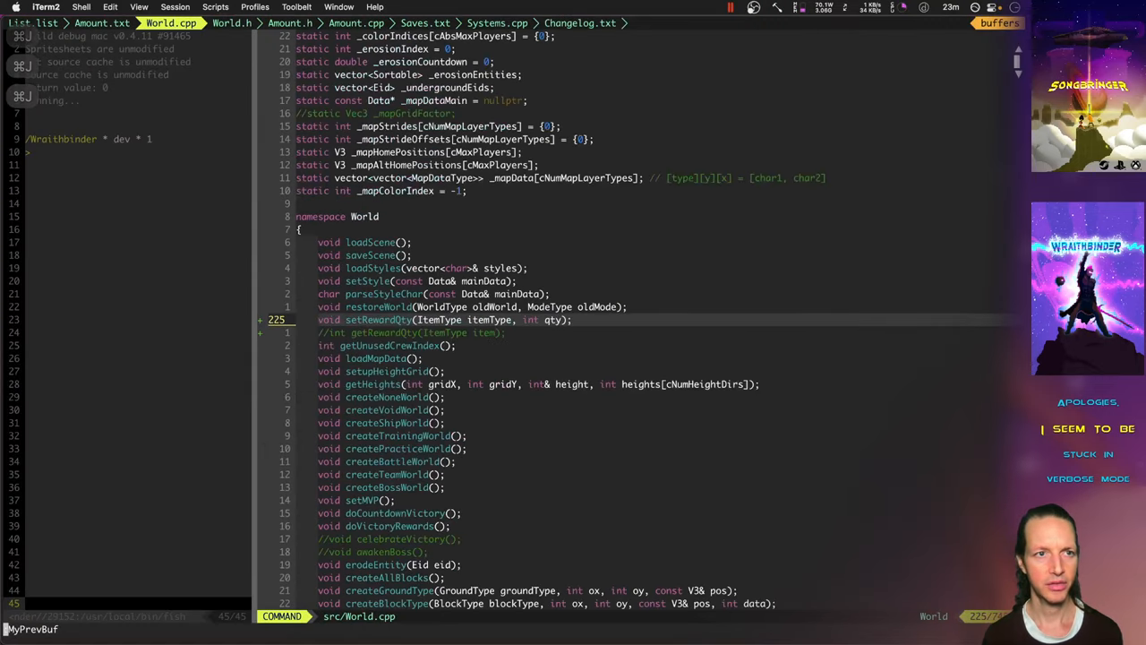
Step: Return from World.cpp to Changelog.txt and scroll through the v0.4.11 entries
{"action": "left_click", "coordinate": [580, 22]}
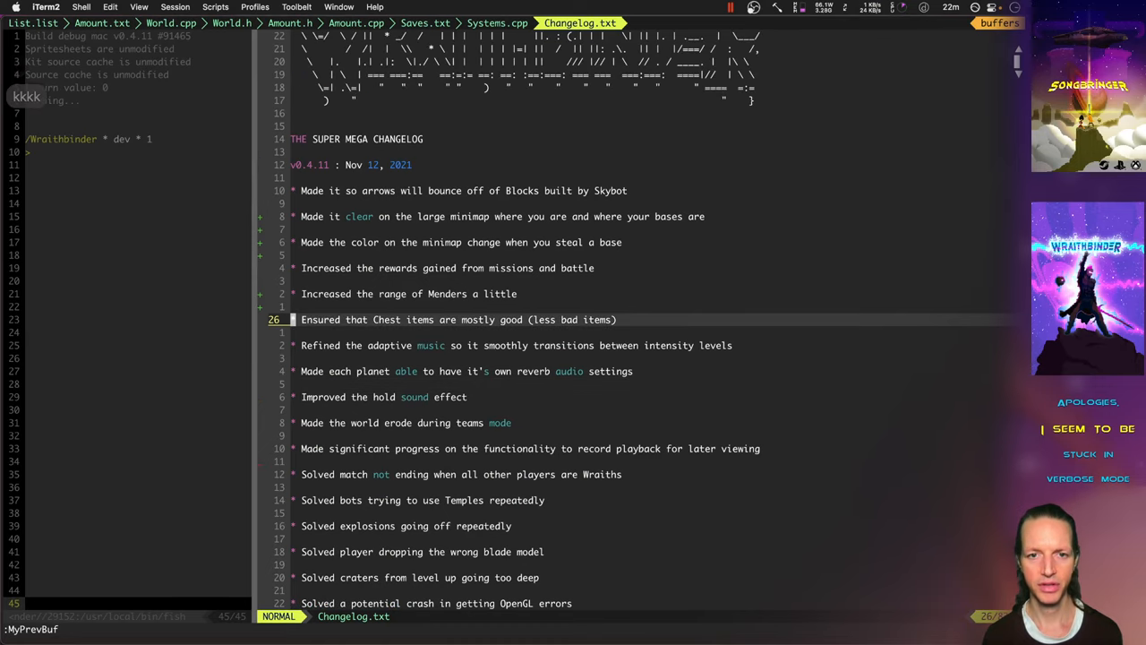
{"action": "scroll", "scroll_direction": "down", "scroll_amount": 3}
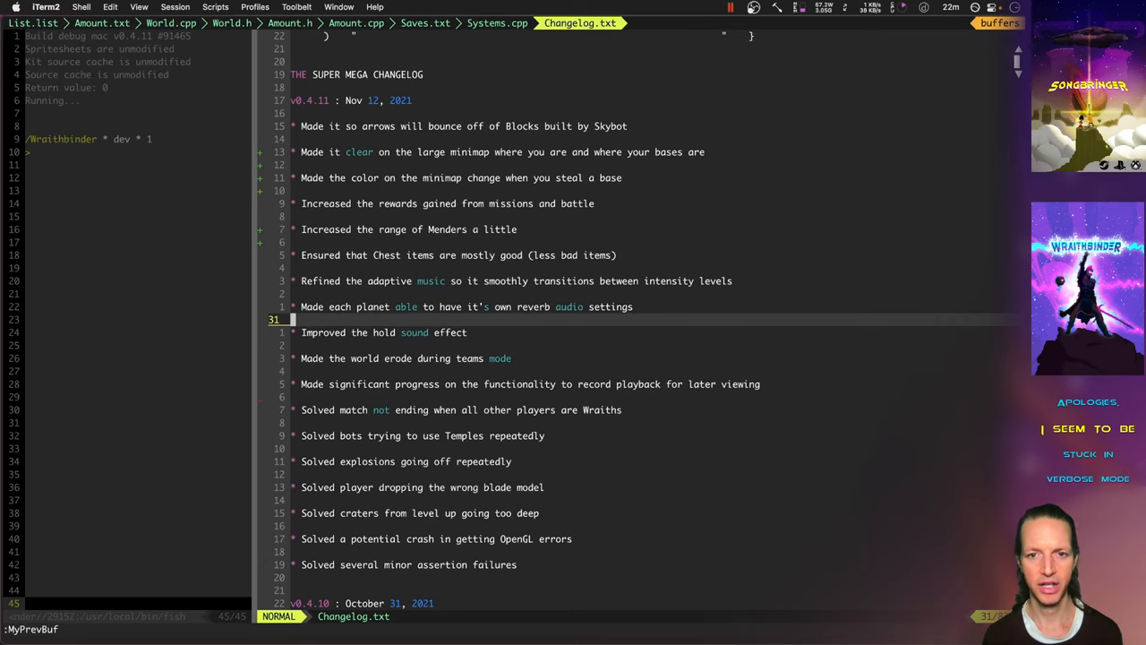
{"action": "scroll", "scroll_direction": "up", "scroll_amount": 3}
{"action": "type", "text": "make"}
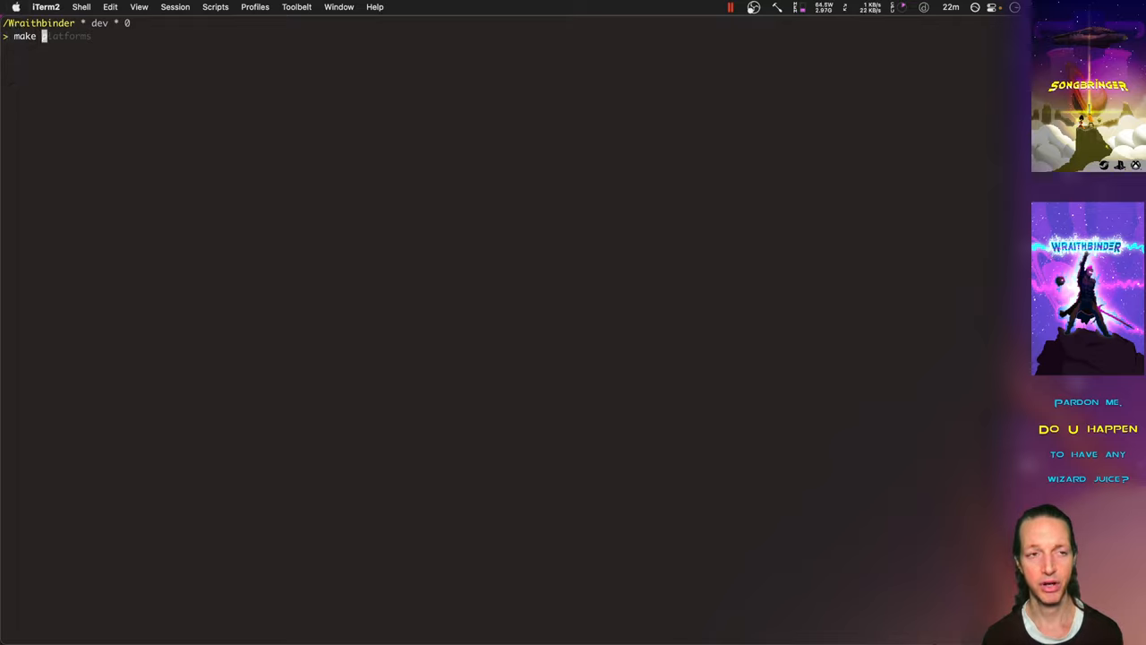
Step: Run make platforms in the Wraithbinder dev shell
{"action": "type", "text": "platforms"}
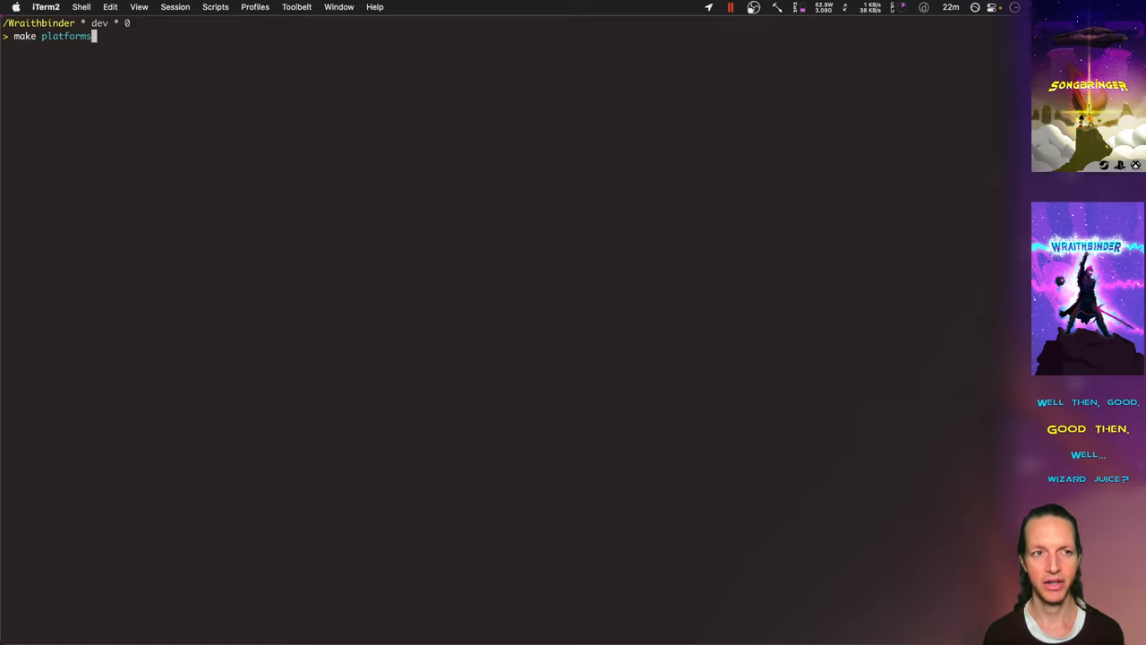
{"action": "key", "text": "Return"}
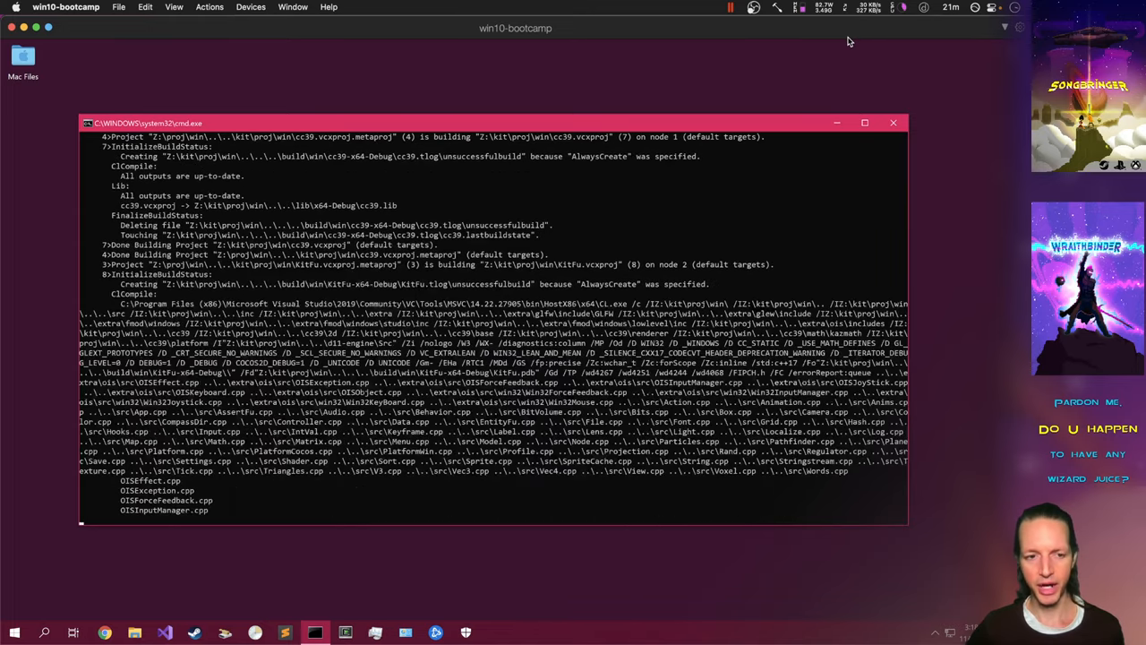
{"action": "scroll", "scroll_direction": "down", "scroll_amount": 3}
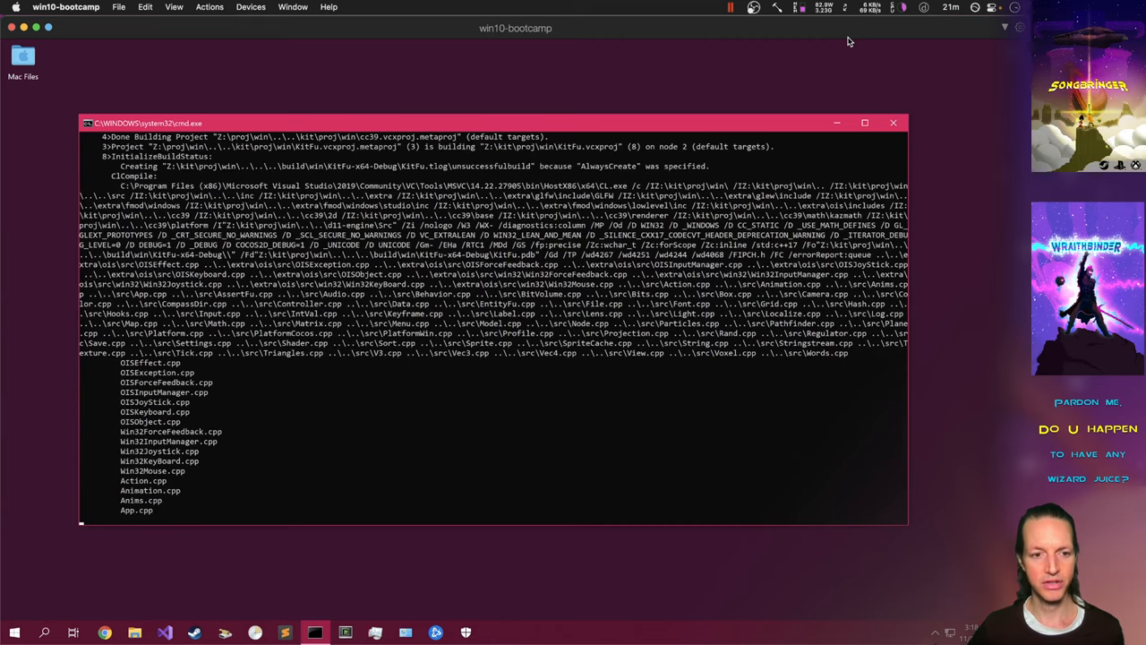
{"action": "scroll", "scroll_direction": "down", "scroll_amount": 3}
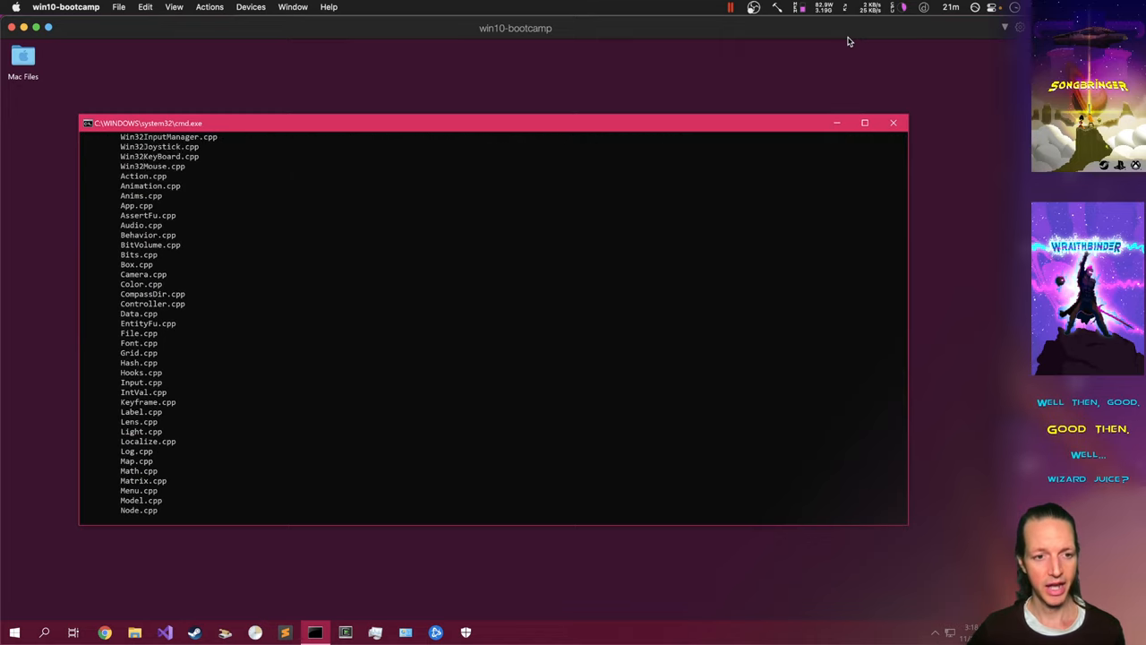
{"action": "scroll", "scroll_direction": "down", "scroll_amount": 3}
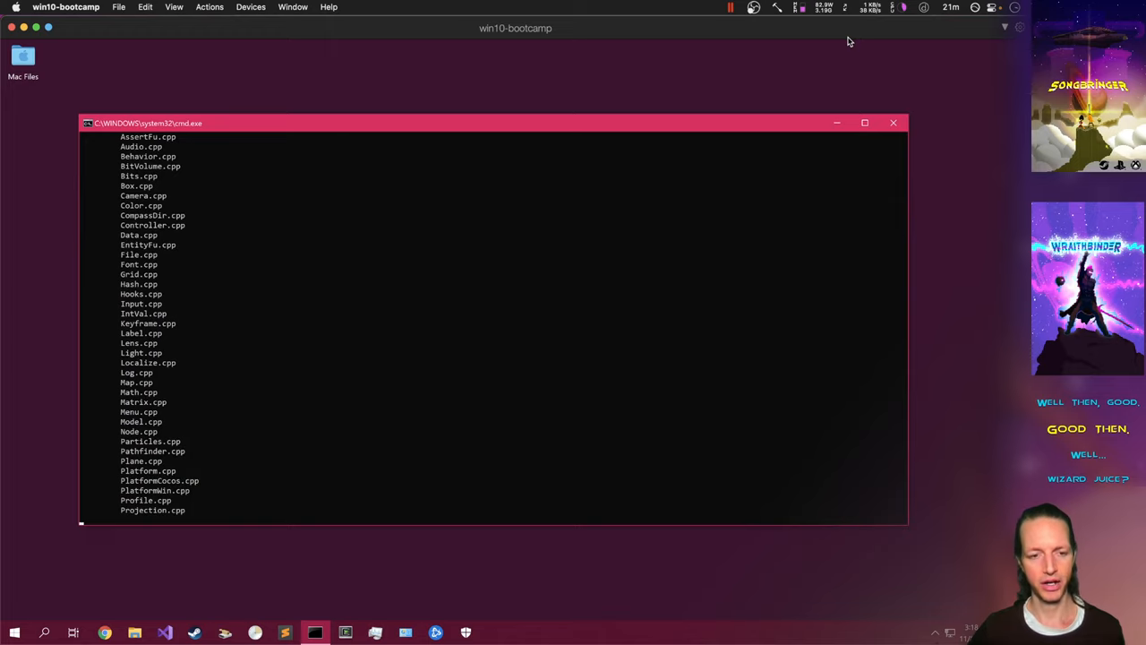
{"action": "scroll", "scroll_direction": "down", "scroll_amount": 3}
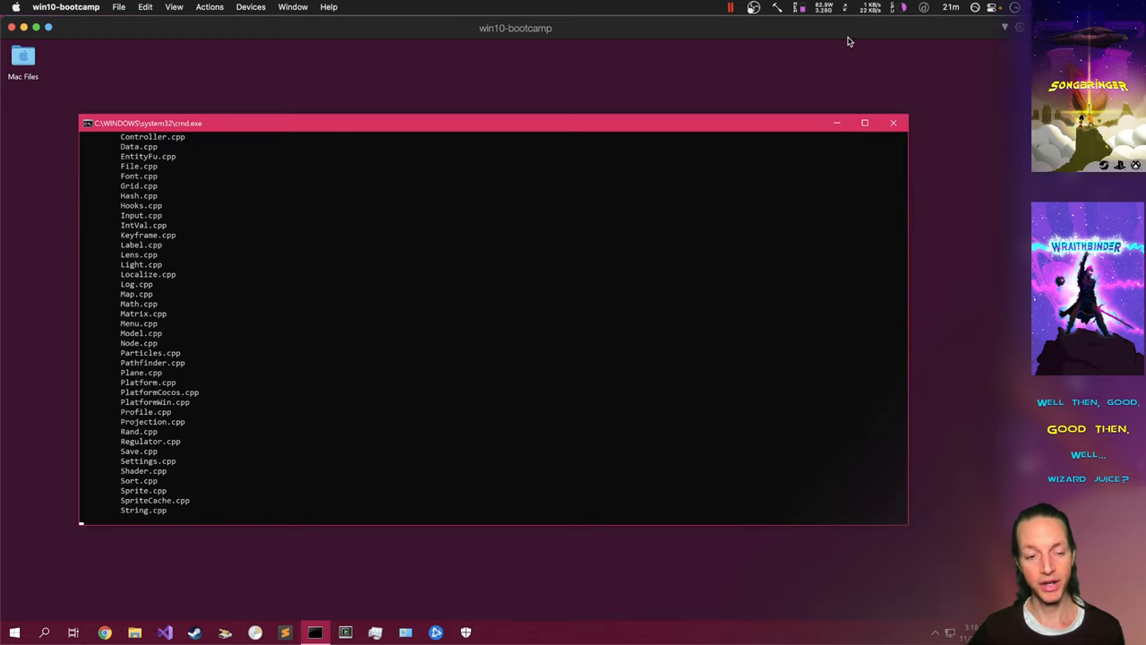
{"action": "scroll", "scroll_direction": "down", "scroll_amount": 3}
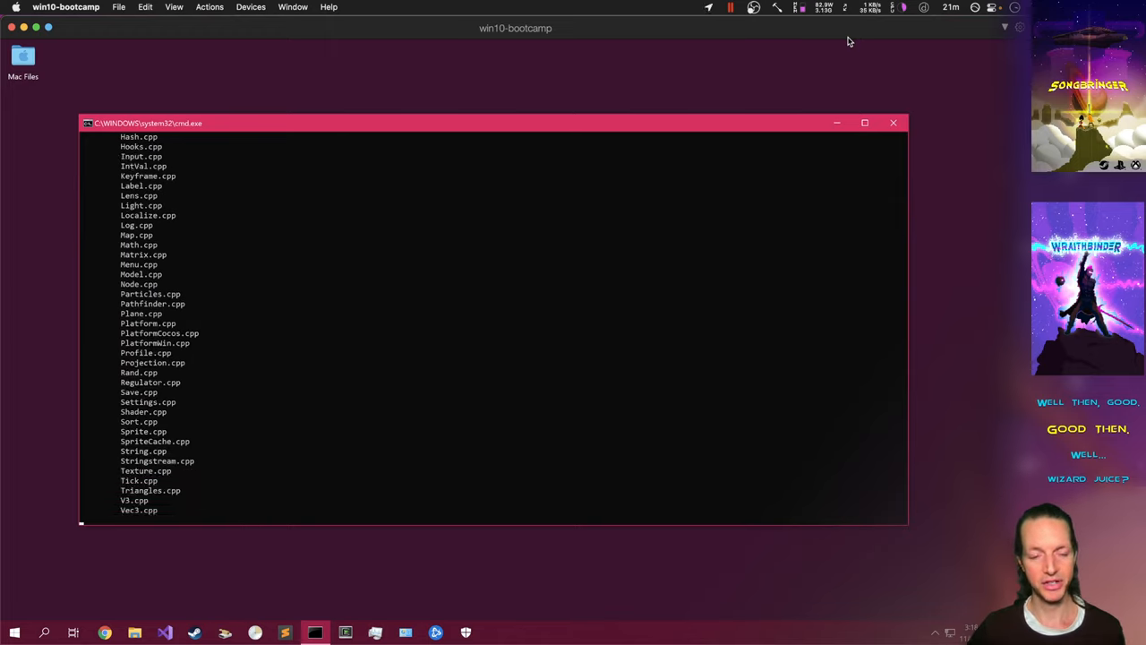
{"action": "scroll", "scroll_direction": "down", "scroll_amount": 3}
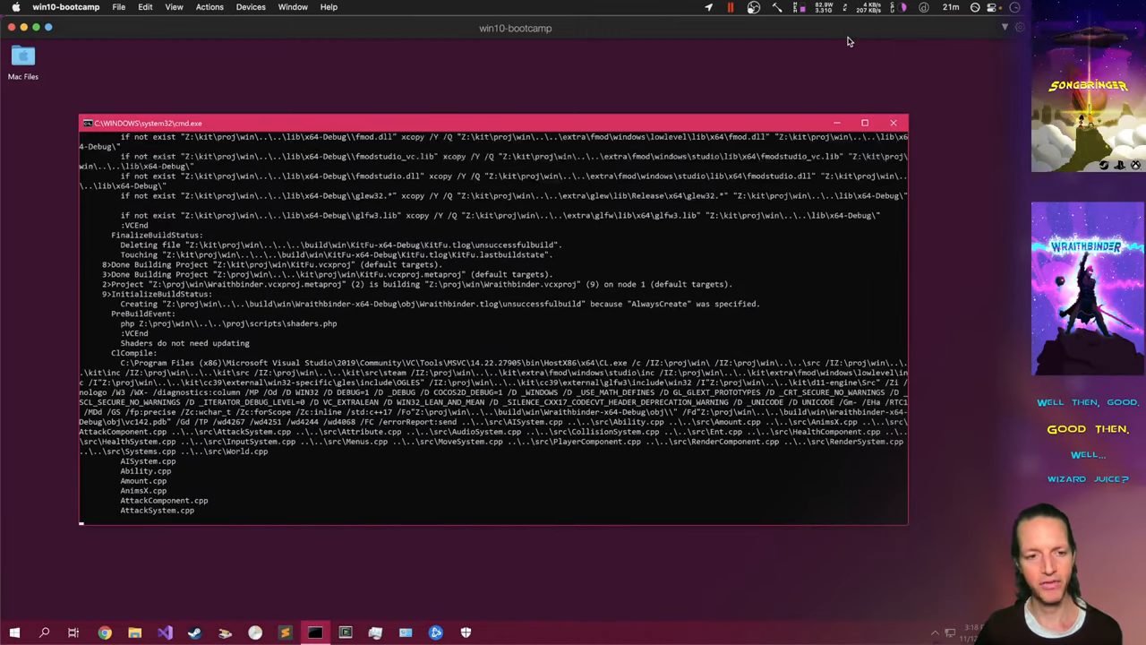
{"action": "scroll", "scroll_direction": "down", "scroll_amount": 3}
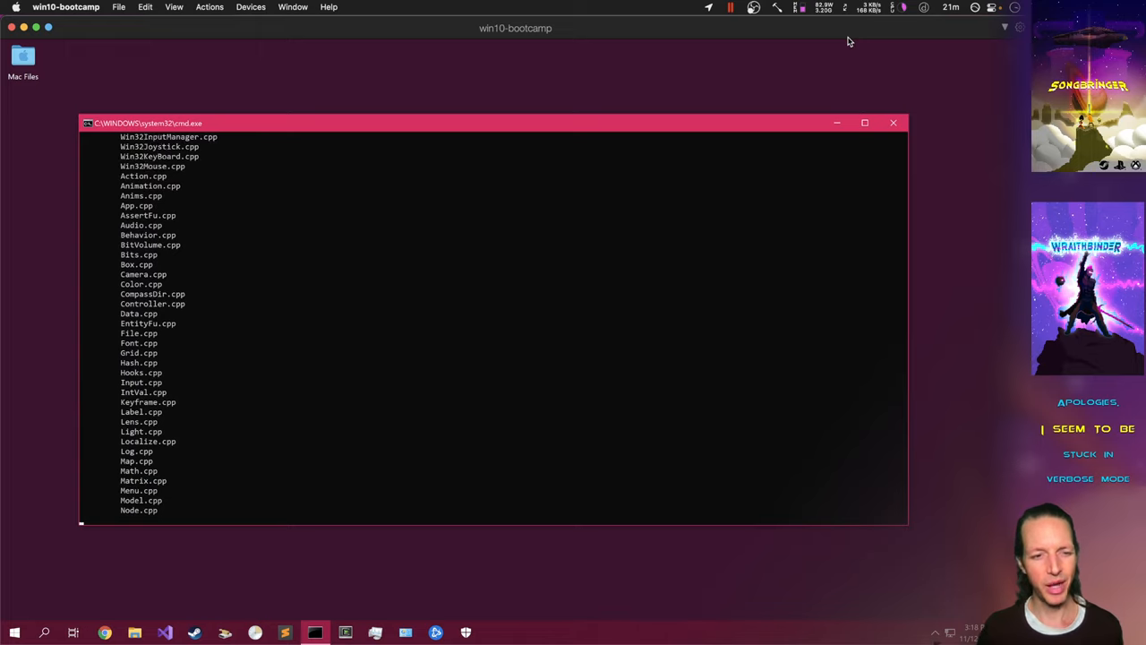
{"action": "scroll", "scroll_direction": "down", "scroll_amount": 3}
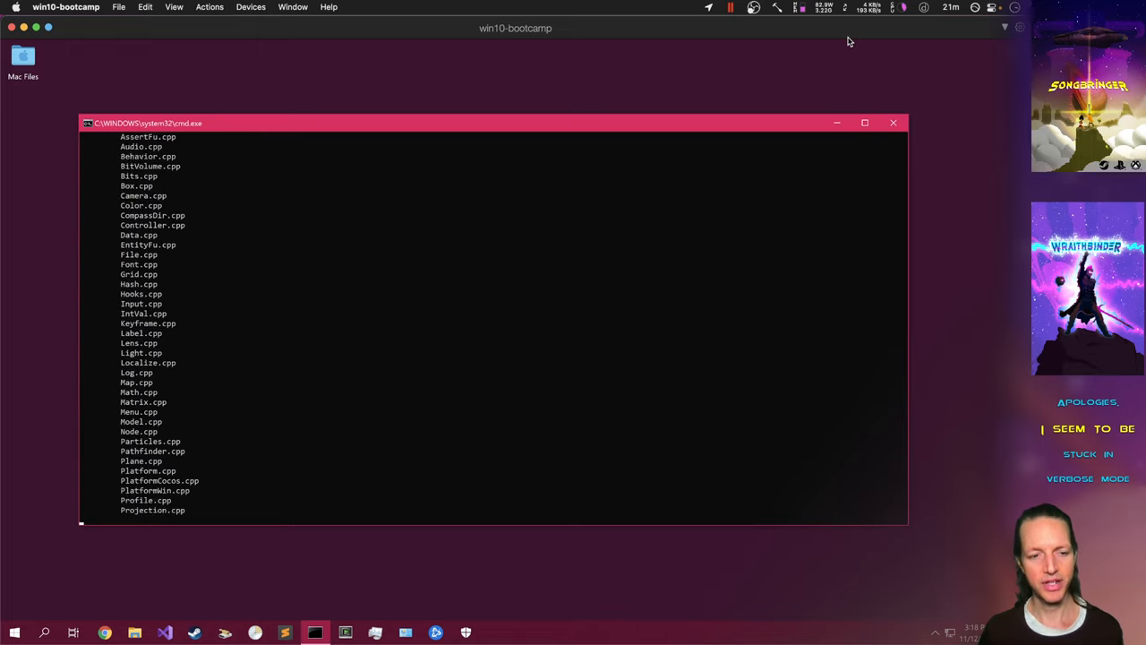
{"action": "scroll", "scroll_direction": "down", "scroll_amount": 3}
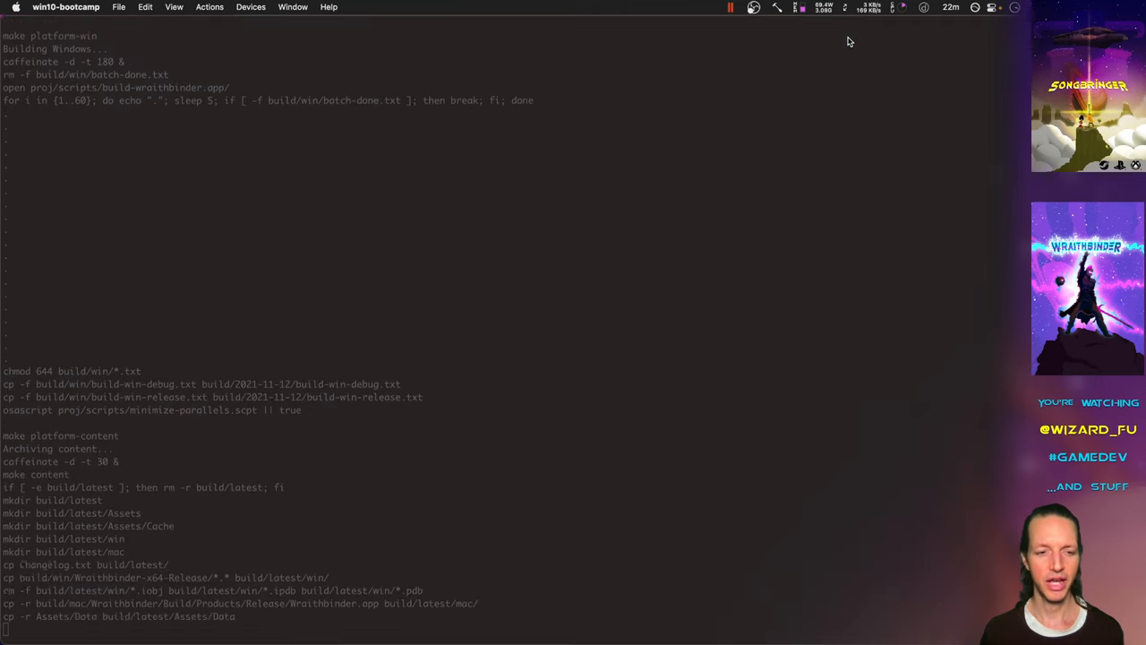
Step: Scroll the make platform-content output as files copy into build/latest and get zipped
{"action": "scroll", "scroll_direction": "down", "scroll_amount": 3}
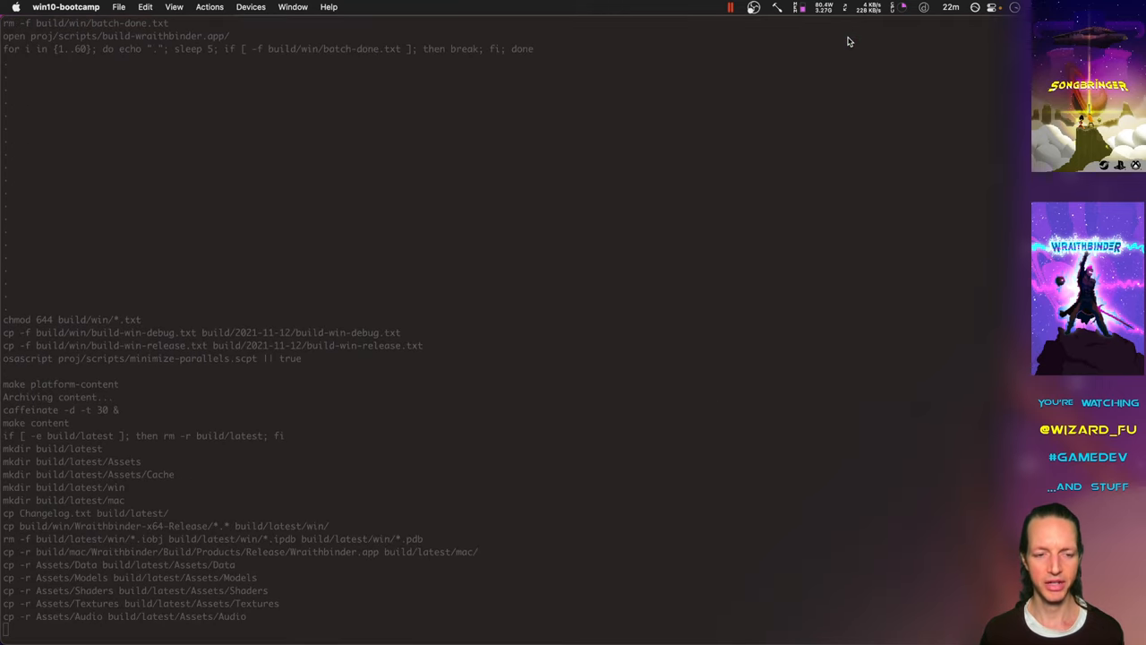
{"action": "scroll", "scroll_direction": "down", "scroll_amount": 3}
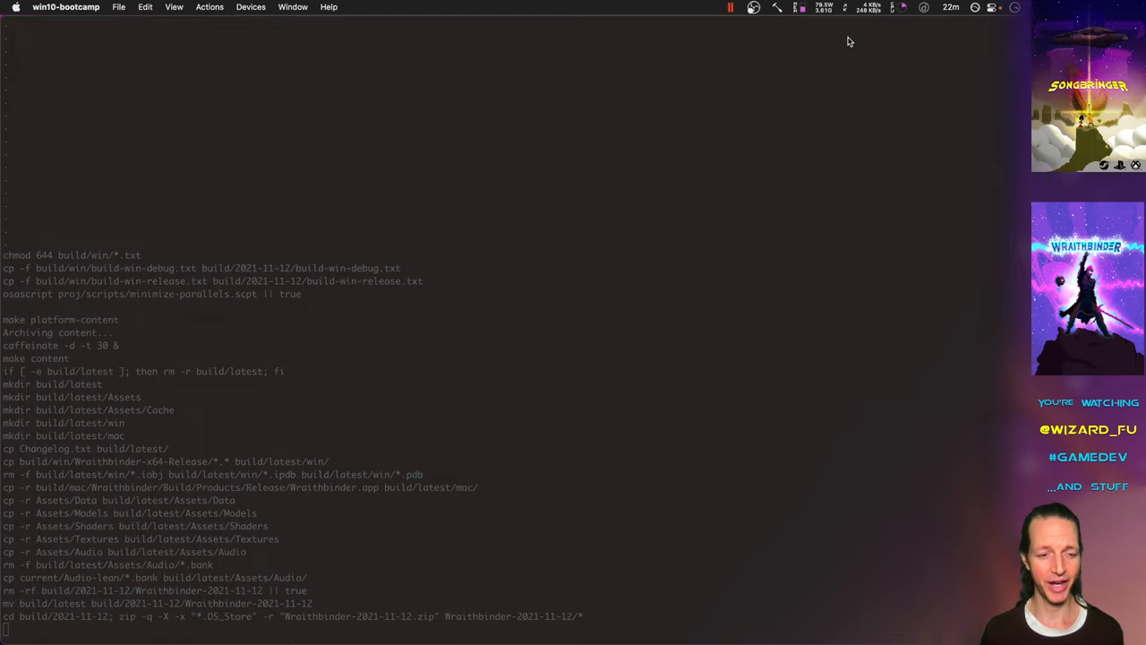
{"action": "scroll", "scroll_direction": "down", "scroll_amount": 3}
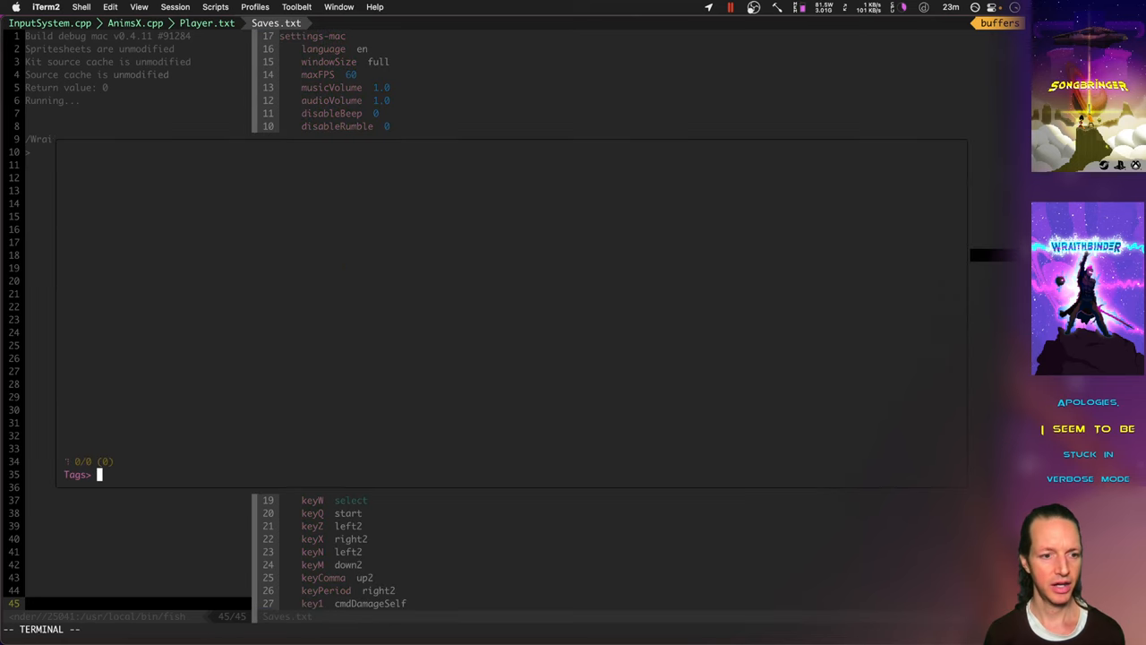
Step: Open art/scenes/Scene0.txt in Vim with :e alongside Saves.txt
{"action": "type", "text": "sce"}
{"action": "left_click", "coordinate": [286, 629]}
{"action": "type", "text": ":e art/"}
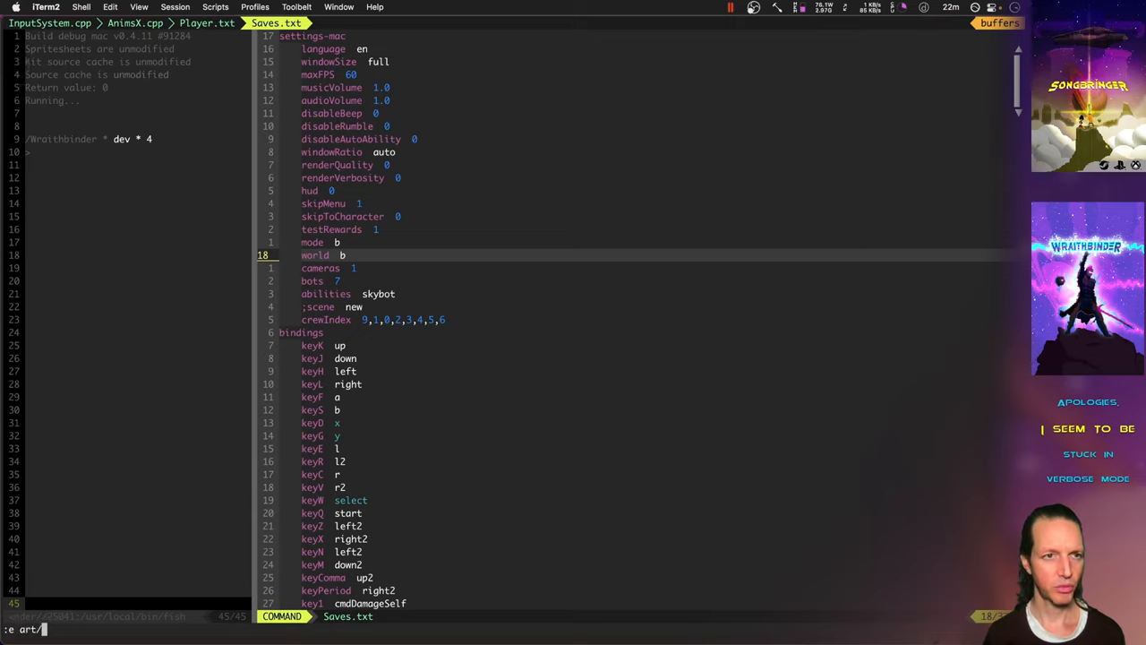
{"action": "type", "text": "scenes/Scene0.txt"}
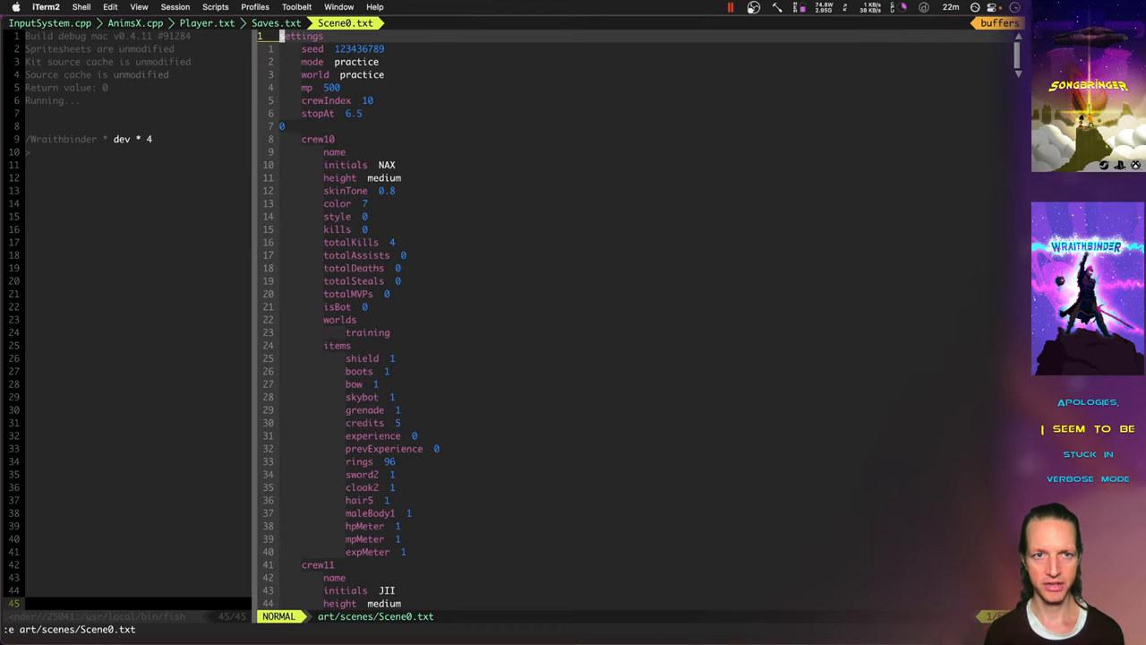
{"action": "left_click", "coordinate": [275, 22]}
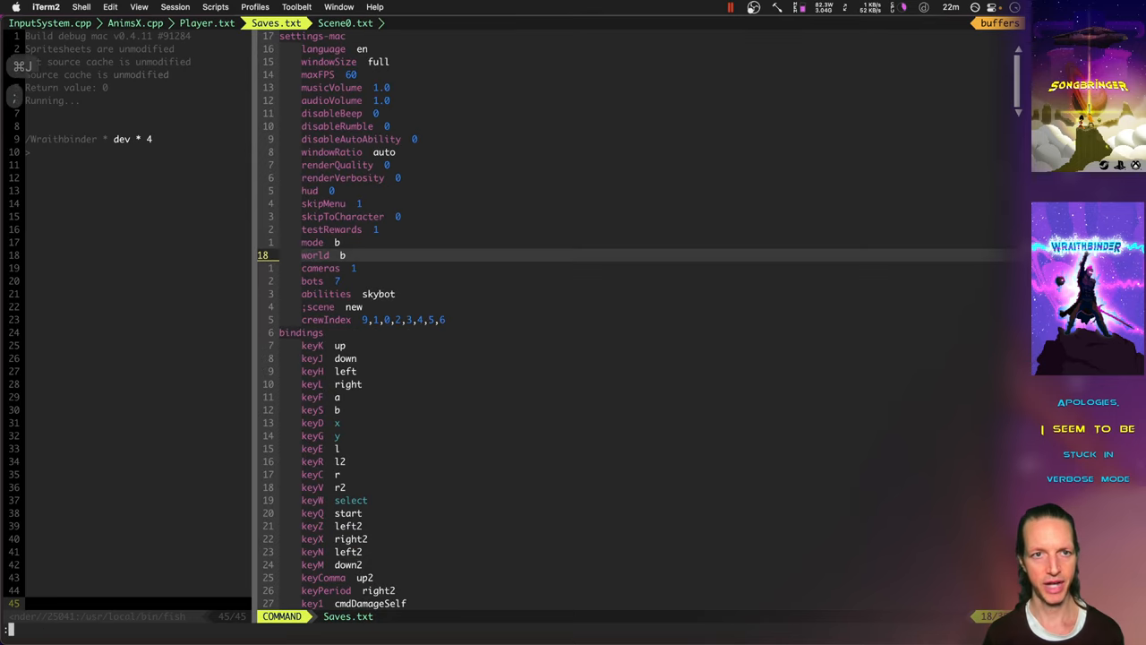
{"action": "key", "text": "Escape"}
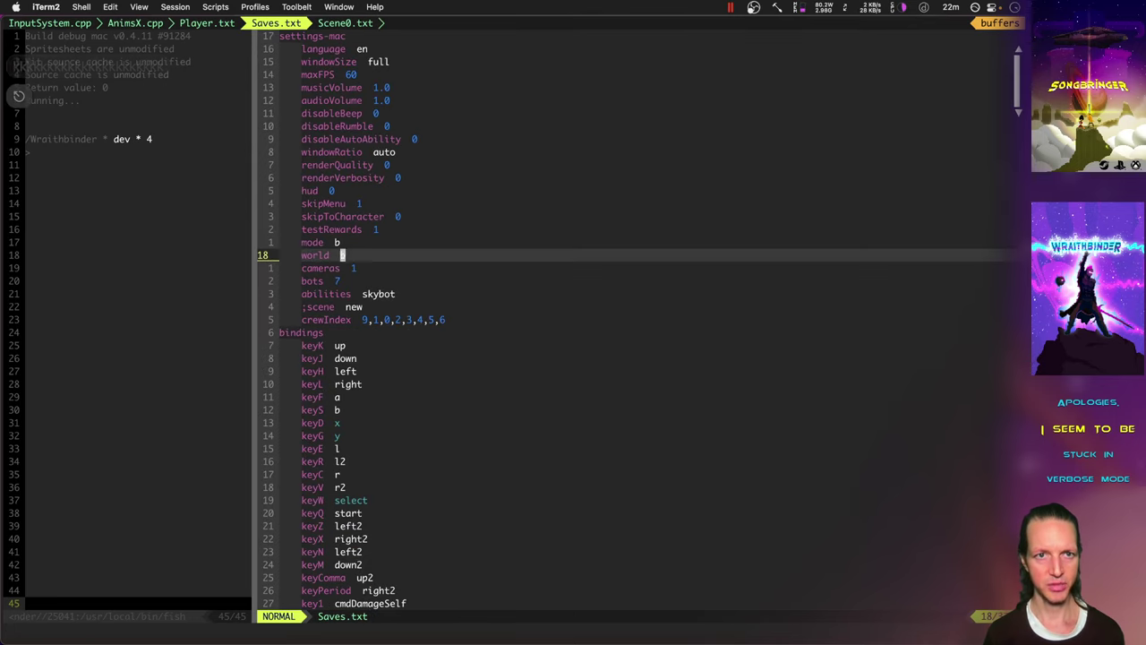
Step: Scroll through the open files and bring up the makefile at its gif target
{"action": "scroll", "scroll_direction": "down", "scroll_amount": 3}
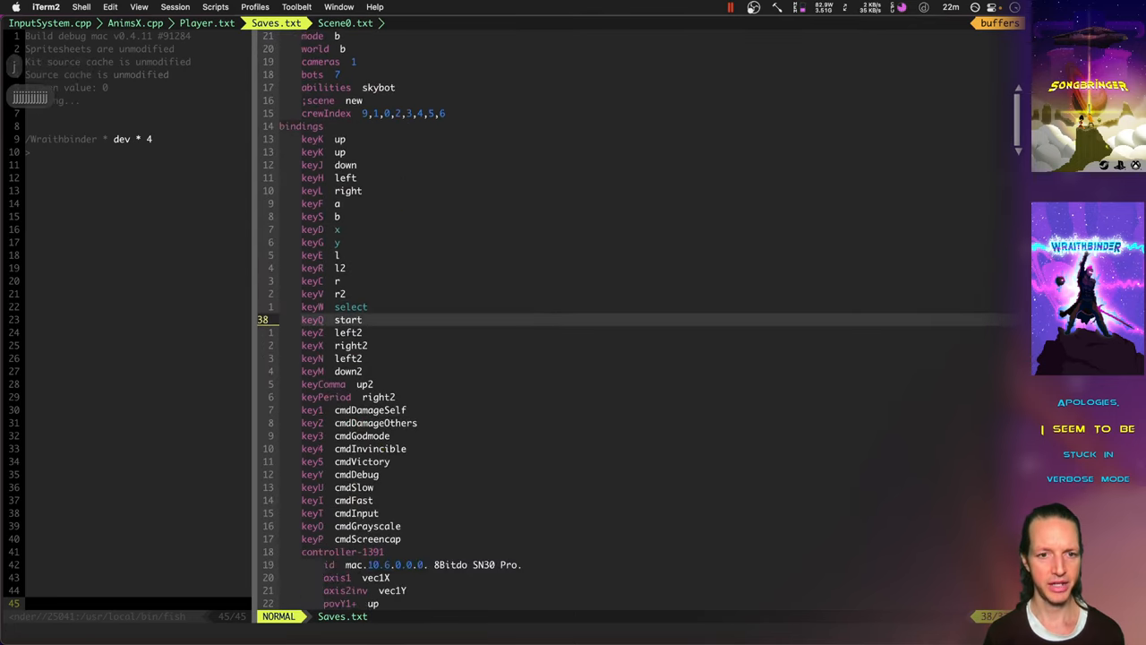
{"action": "scroll", "scroll_direction": "down", "scroll_amount": 3}
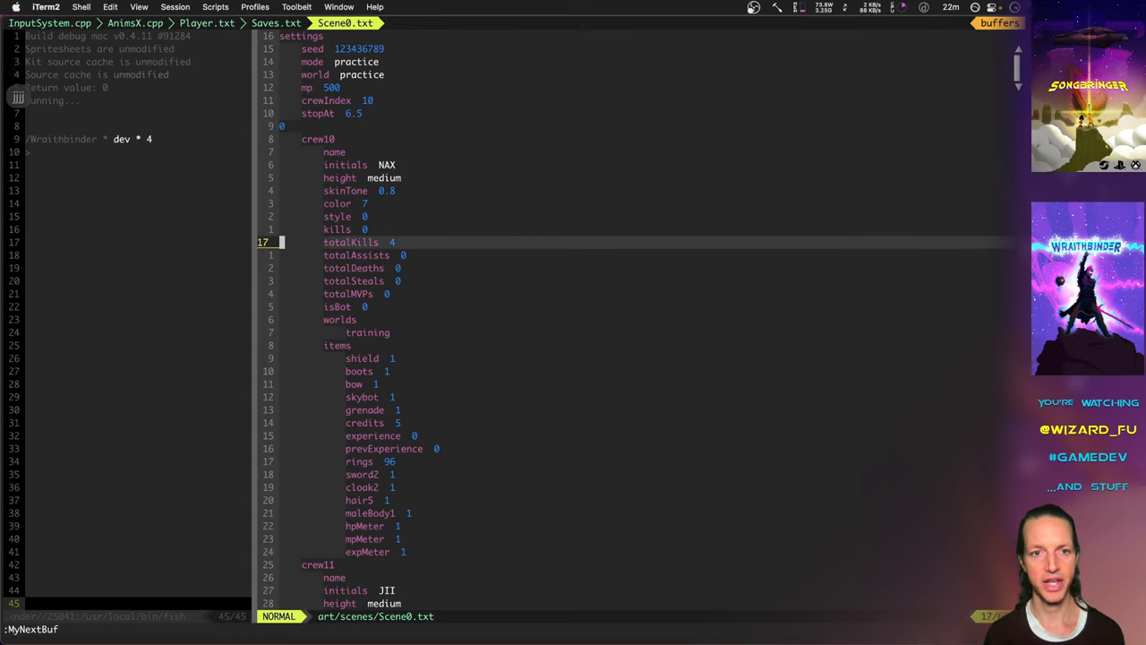
{"action": "scroll", "scroll_direction": "down", "scroll_amount": 3}
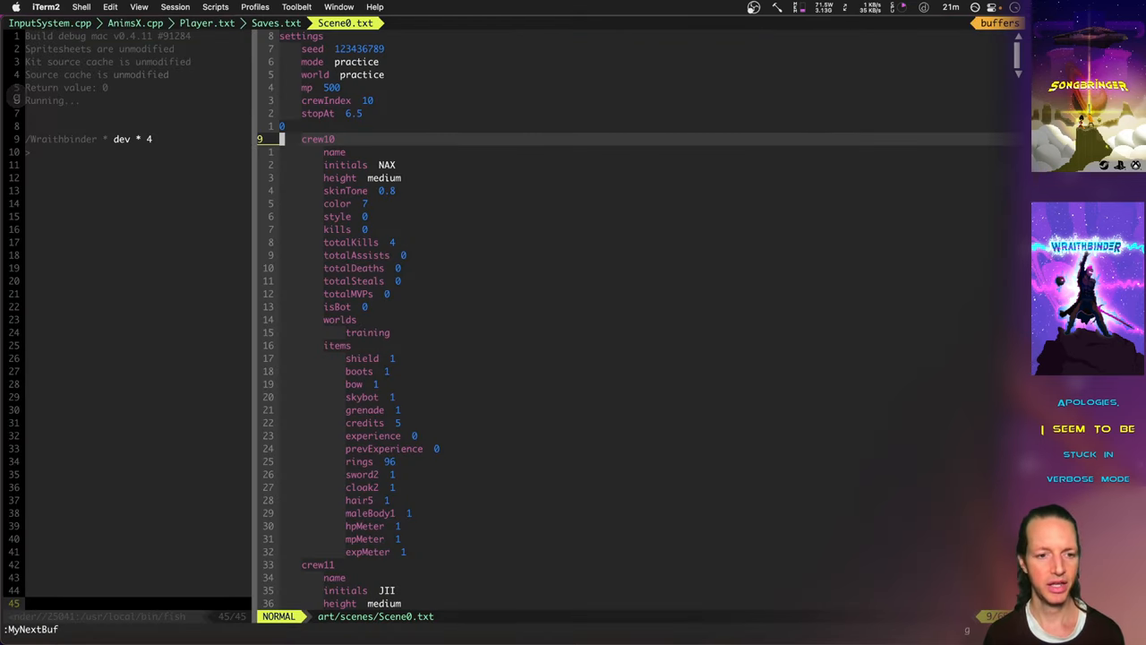
{"action": "left_click", "coordinate": [411, 22]}
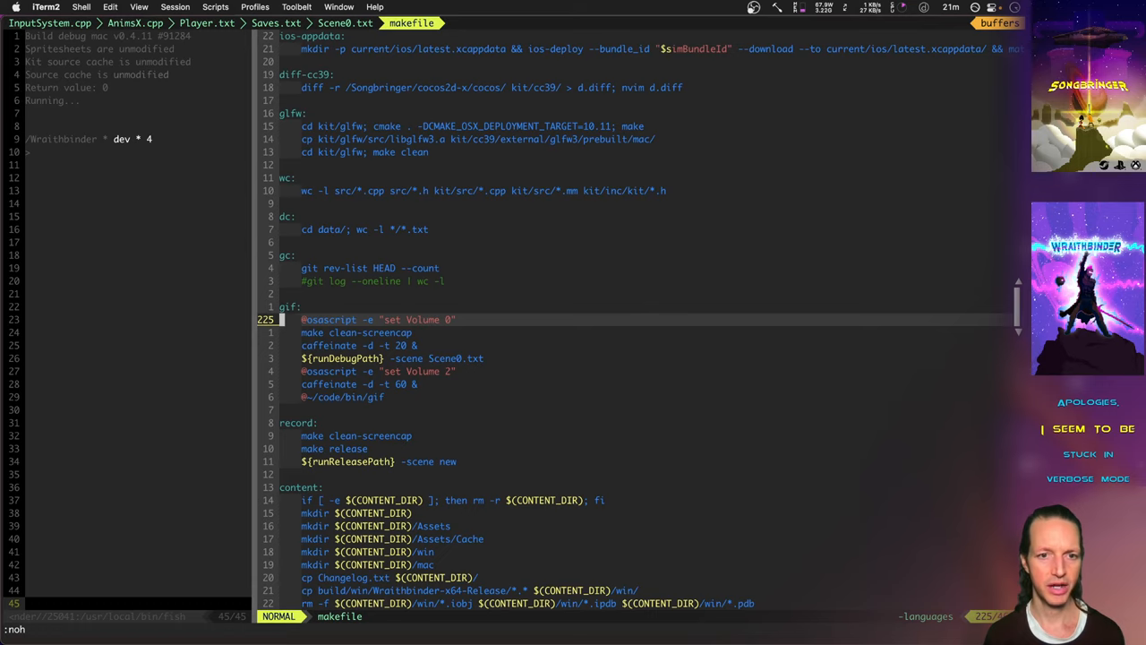
Step: Select lines in the gif target and scroll through ~/code/bin/gif's make_gif function
{"action": "key", "text": "V"}
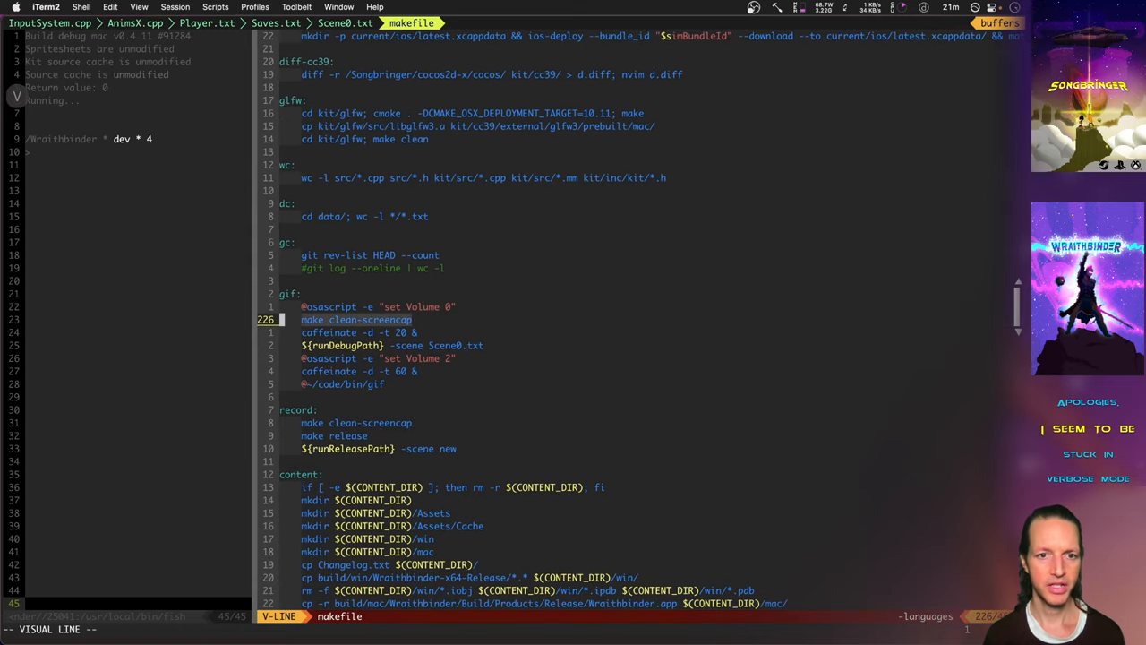
{"action": "key", "text": "Escape"}
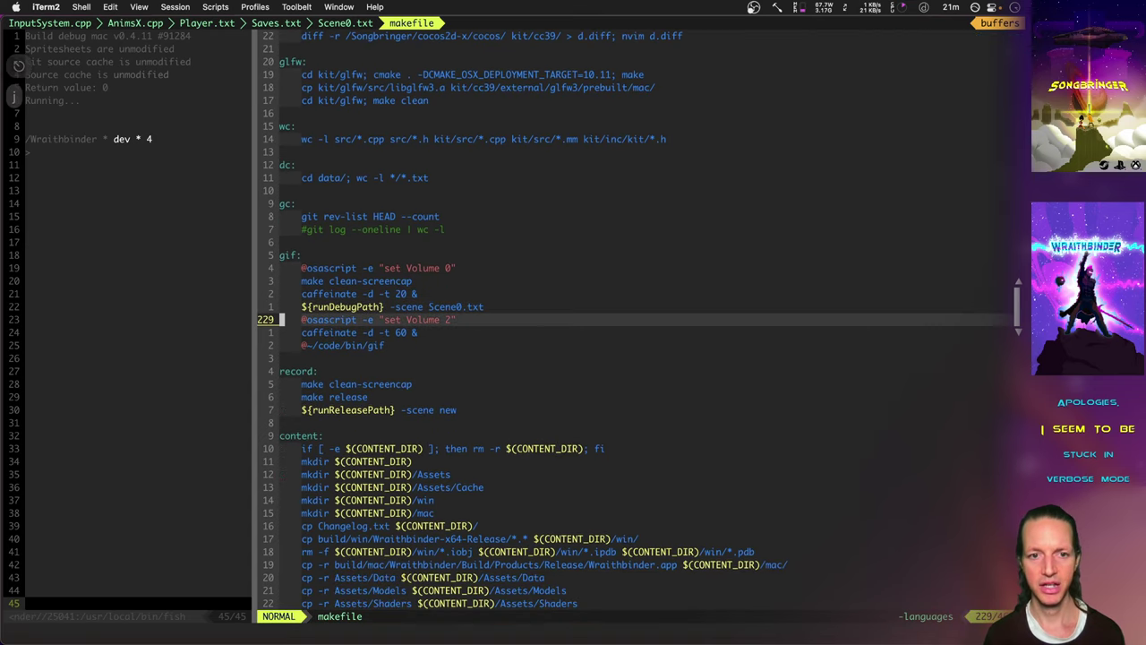
{"action": "scroll", "scroll_direction": "down", "scroll_amount": 3}
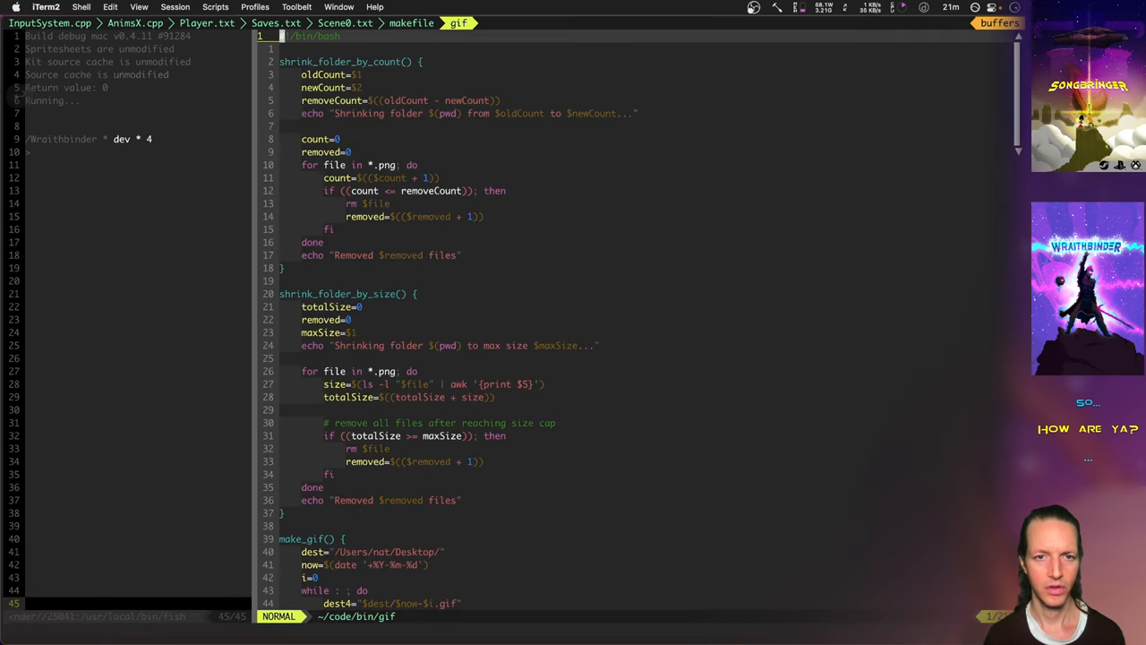
{"action": "scroll", "scroll_direction": "down", "scroll_amount": 3}
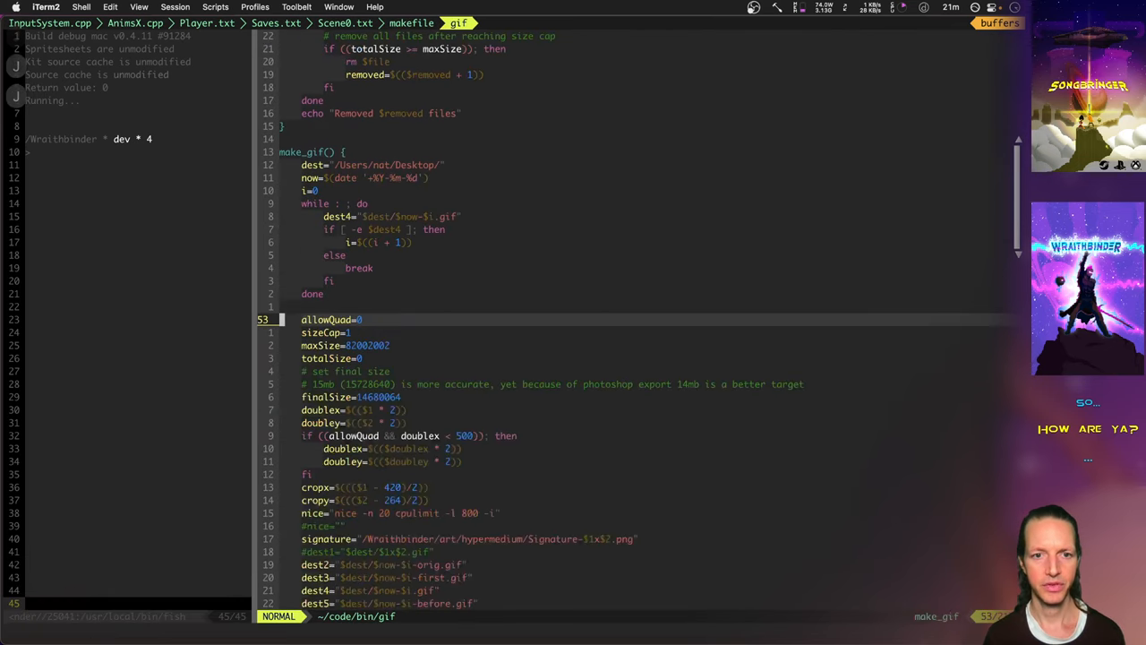
{"action": "scroll", "scroll_direction": "down", "scroll_amount": 3}
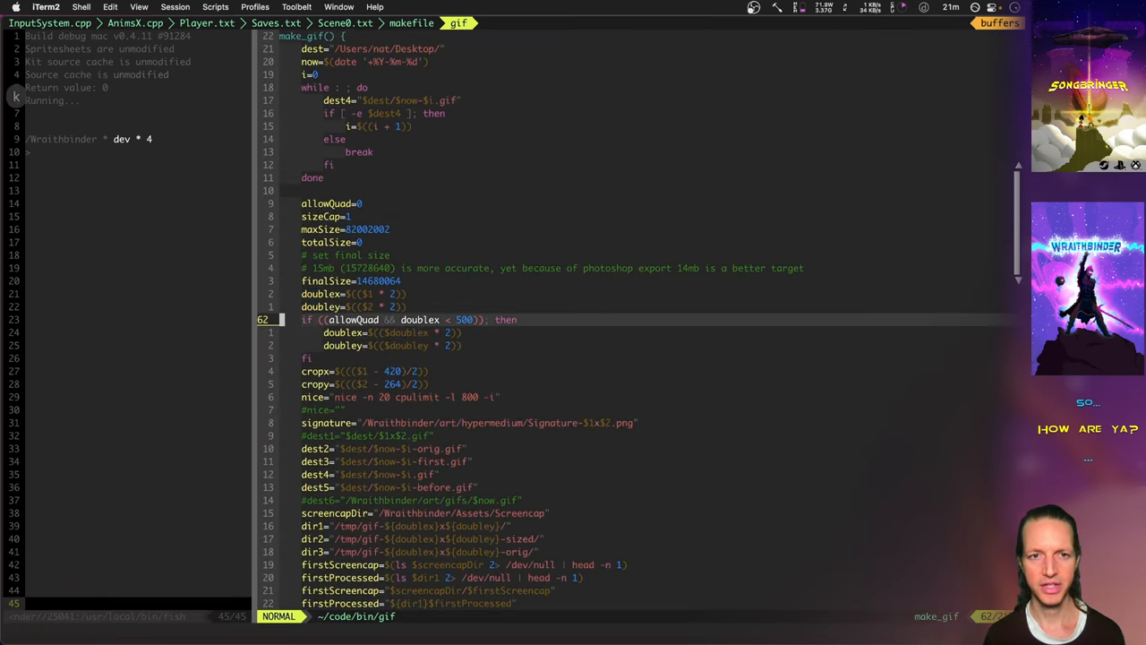
{"action": "scroll", "scroll_direction": "down", "scroll_amount": 3}
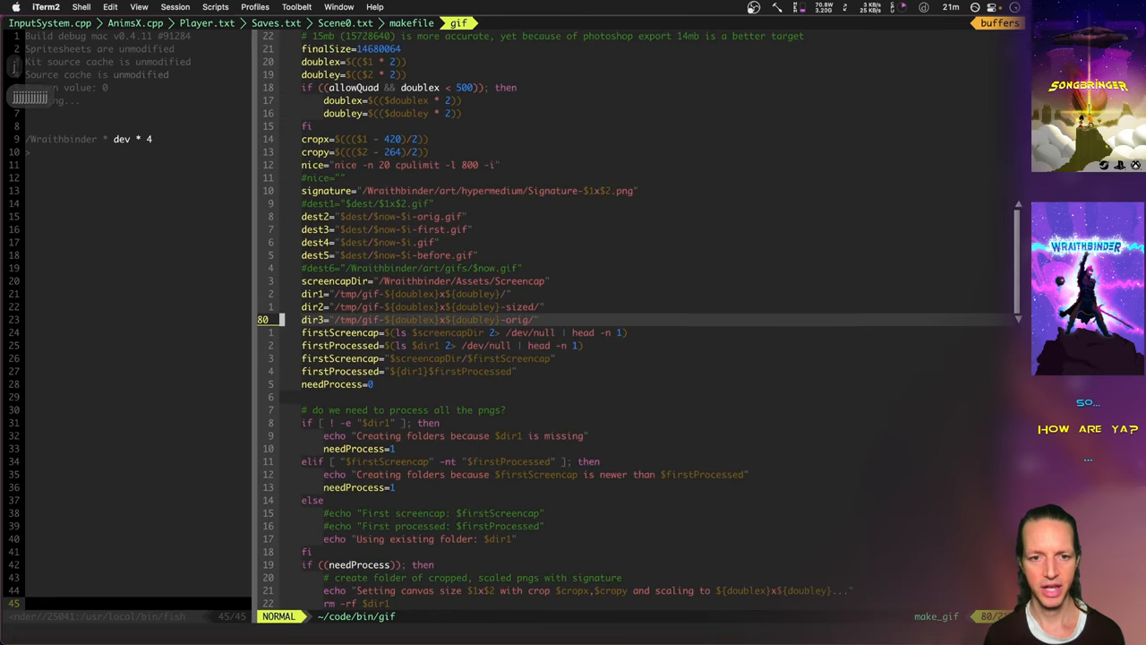
{"action": "scroll", "scroll_direction": "down", "scroll_amount": 3}
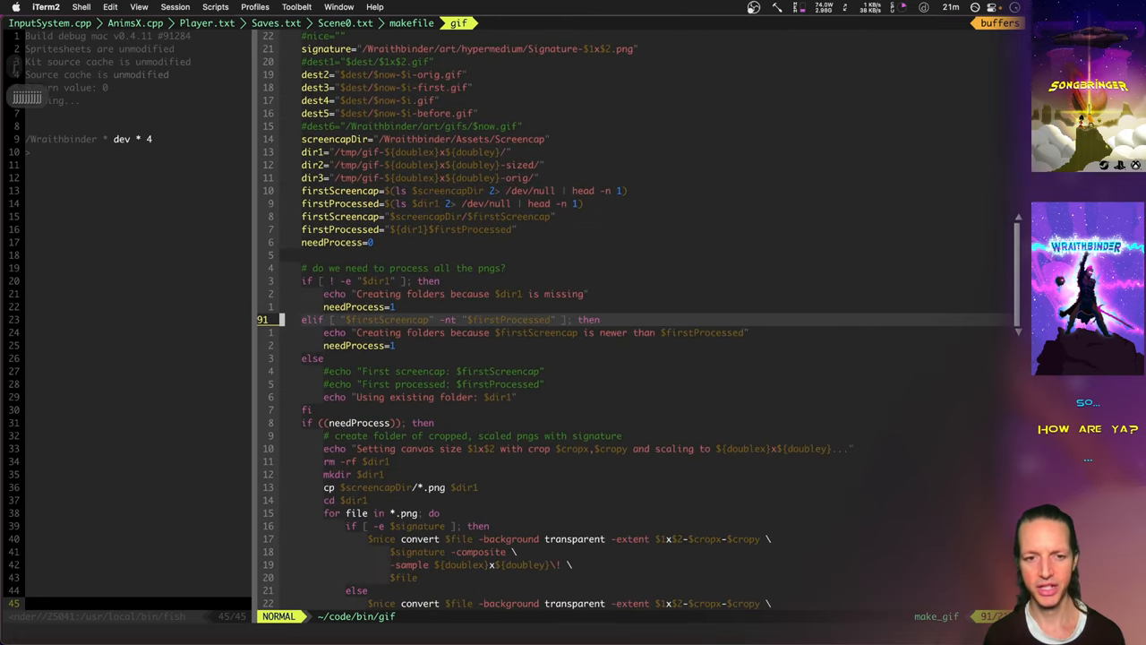
{"action": "scroll", "scroll_direction": "down", "scroll_amount": 3}
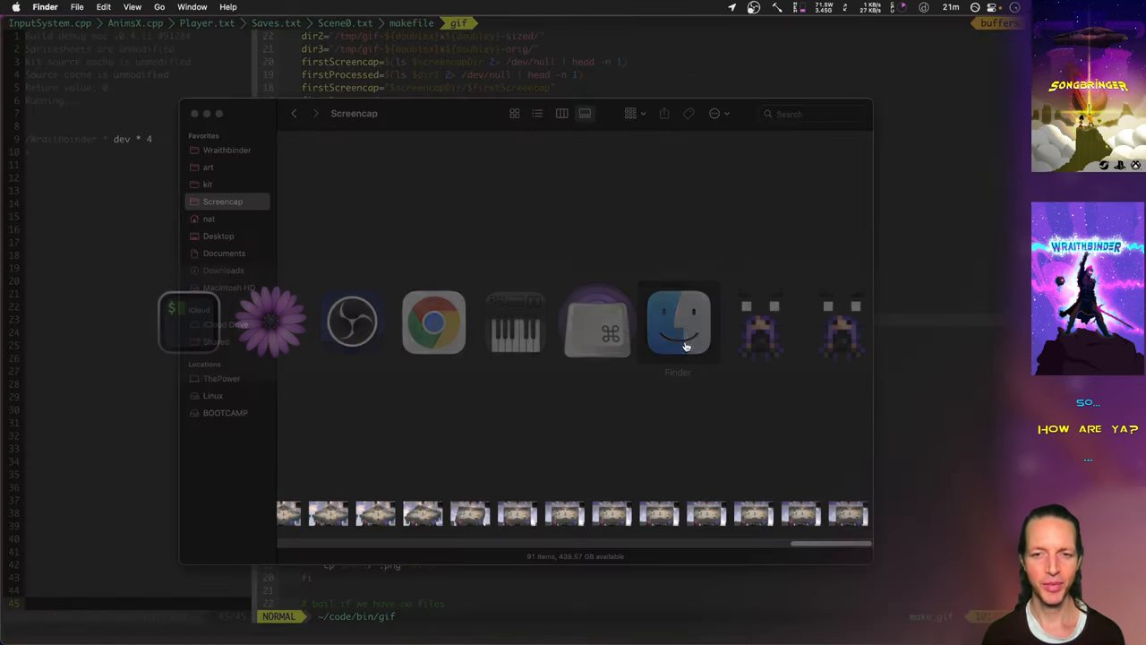
Step: In Finder, open art/gifs and scroll its list of dated GIF captures
{"action": "left_click", "coordinate": [677, 321]}
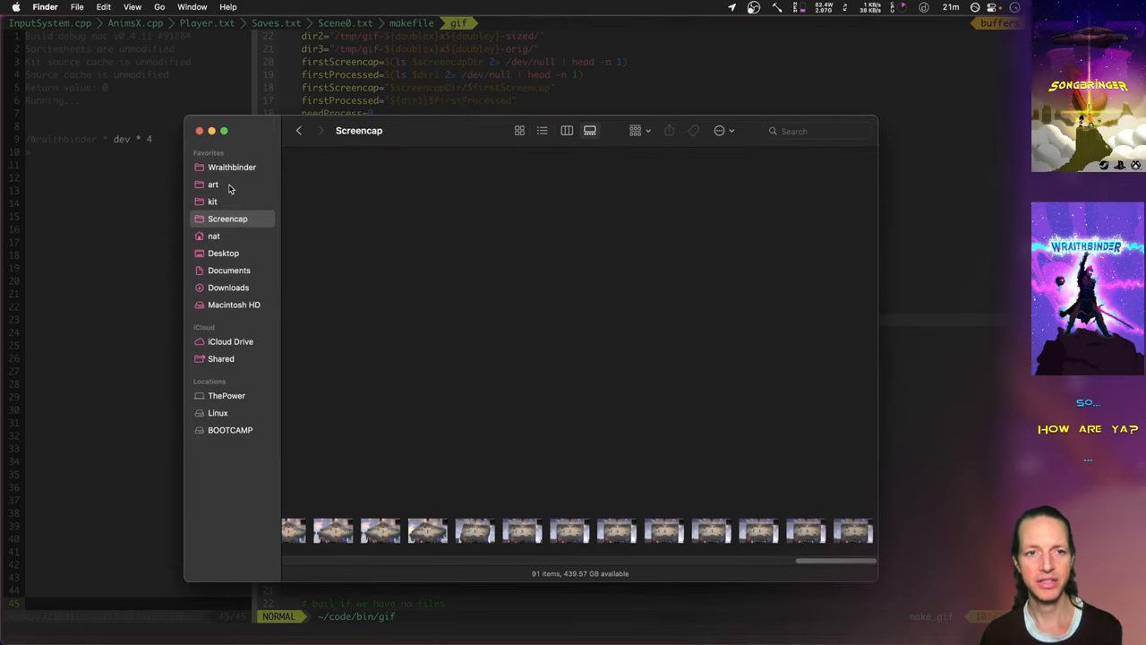
{"action": "left_click", "coordinate": [212, 185]}
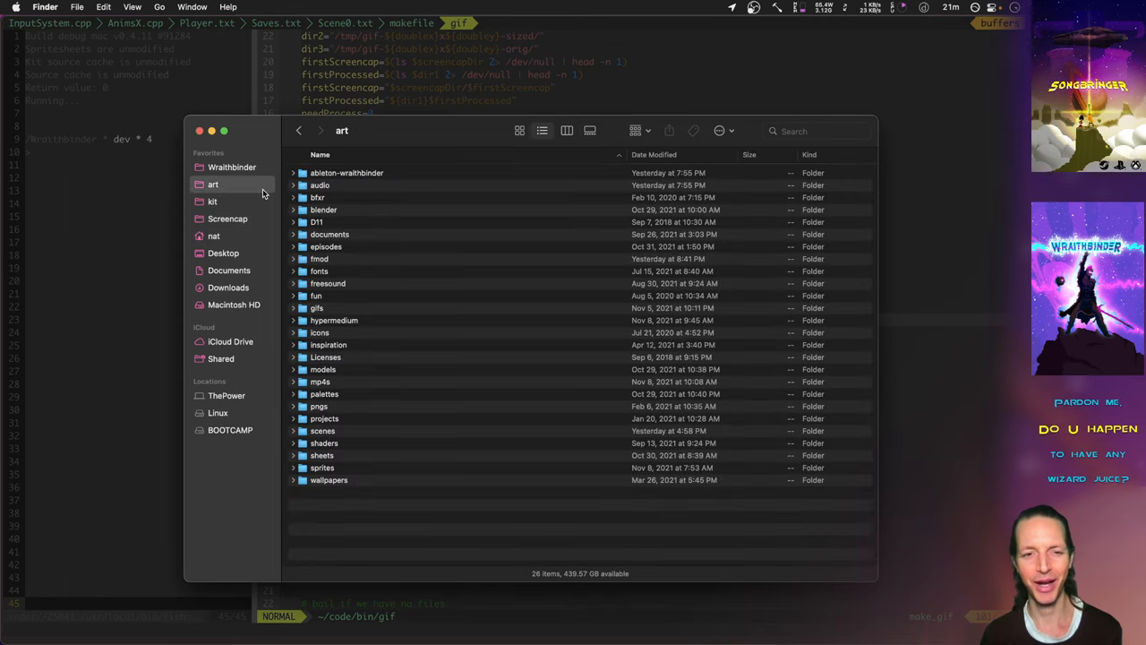
{"action": "double_click", "coordinate": [317, 307]}
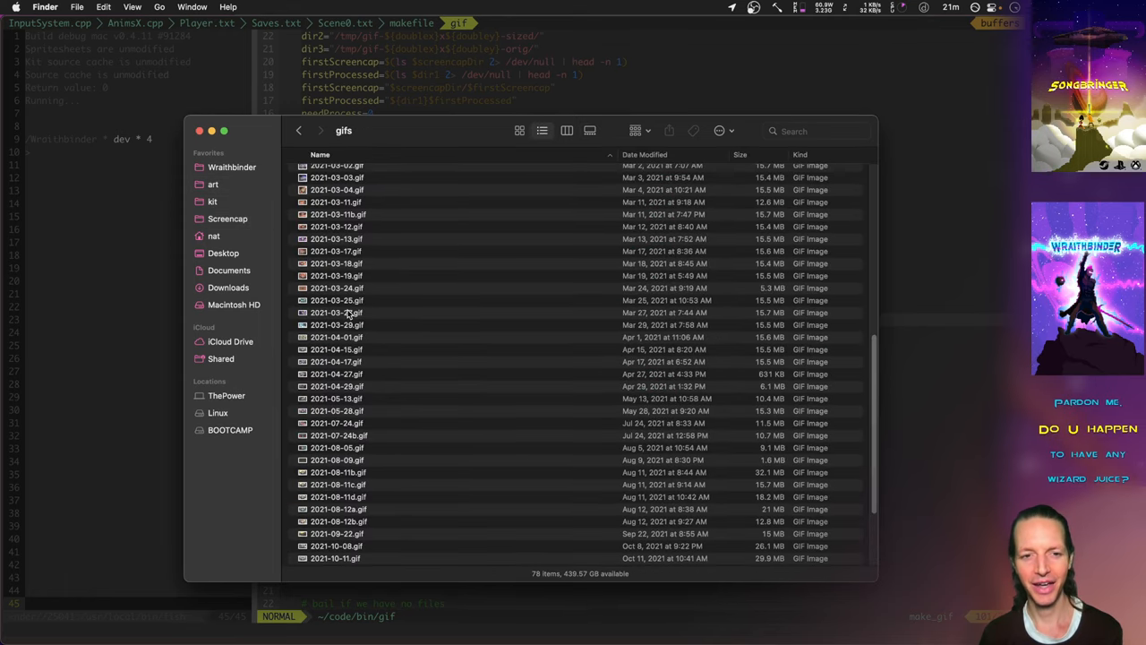
{"action": "scroll", "scroll_direction": "down", "scroll_amount": 3}
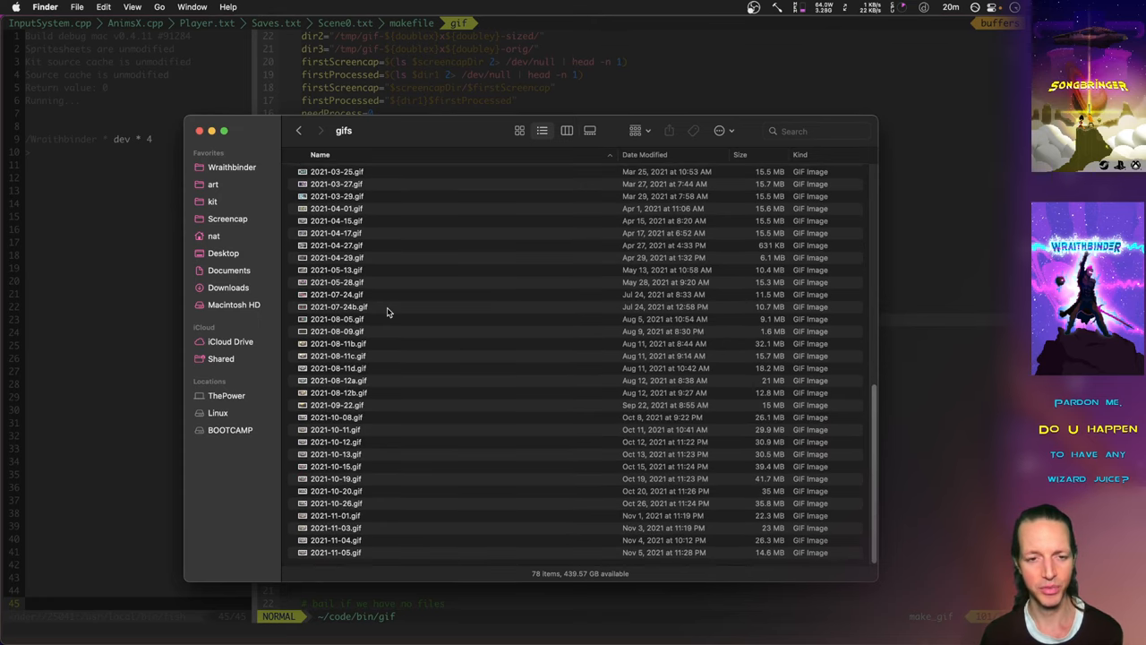
{"action": "mouse_move", "coordinate": [404, 479]}
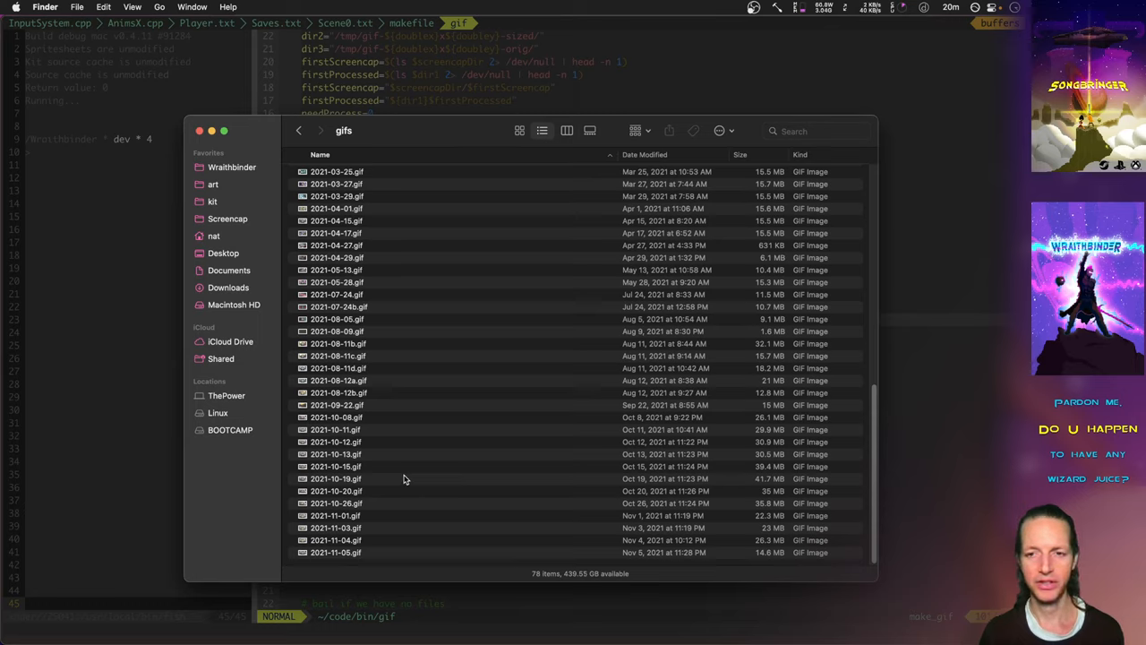
{"action": "mouse_move", "coordinate": [406, 478]}
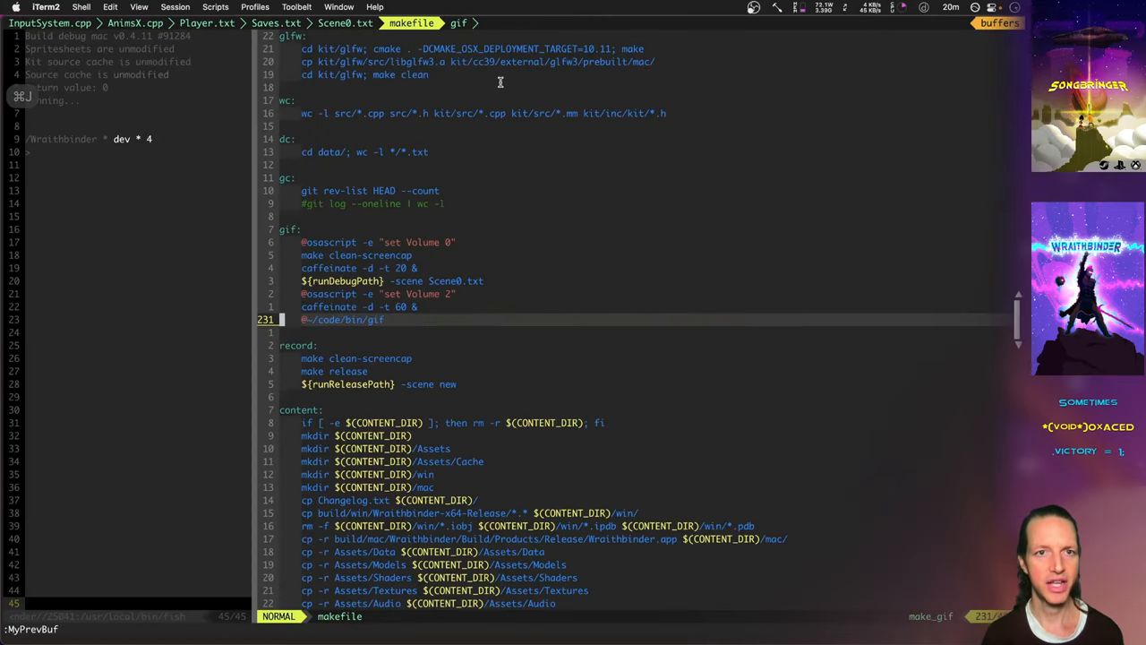
Step: Highlight recorded input lines in Scene0.txt, then switch to the gif script buffer
{"action": "left_click", "coordinate": [345, 23]}
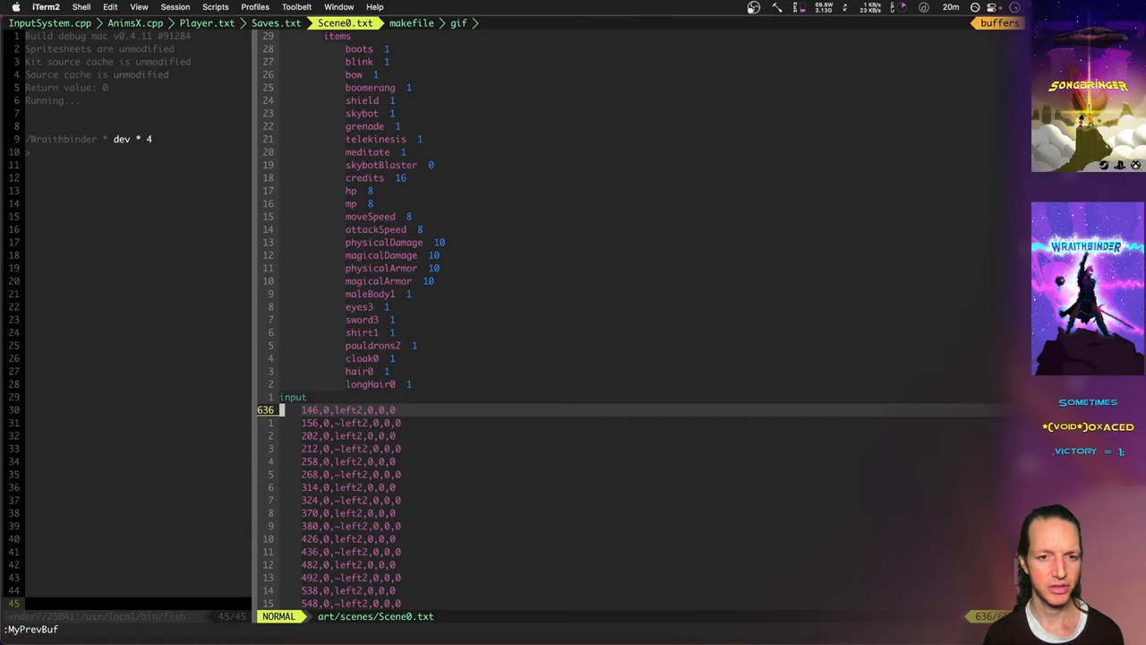
{"action": "key", "text": "V"}
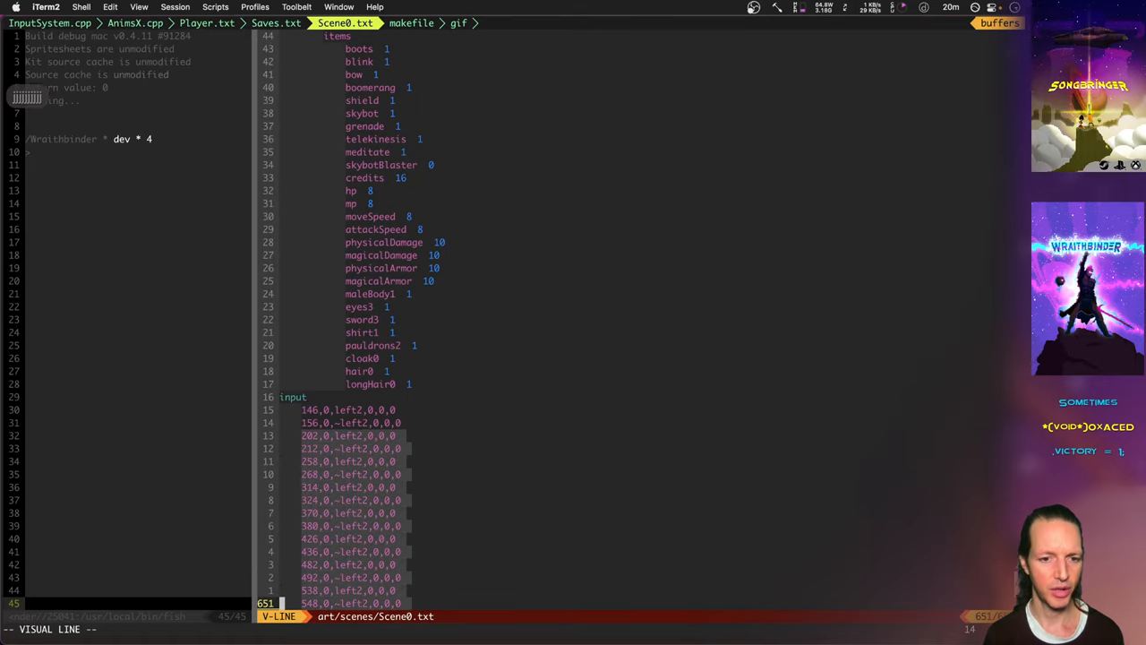
{"action": "key", "text": "Escape"}
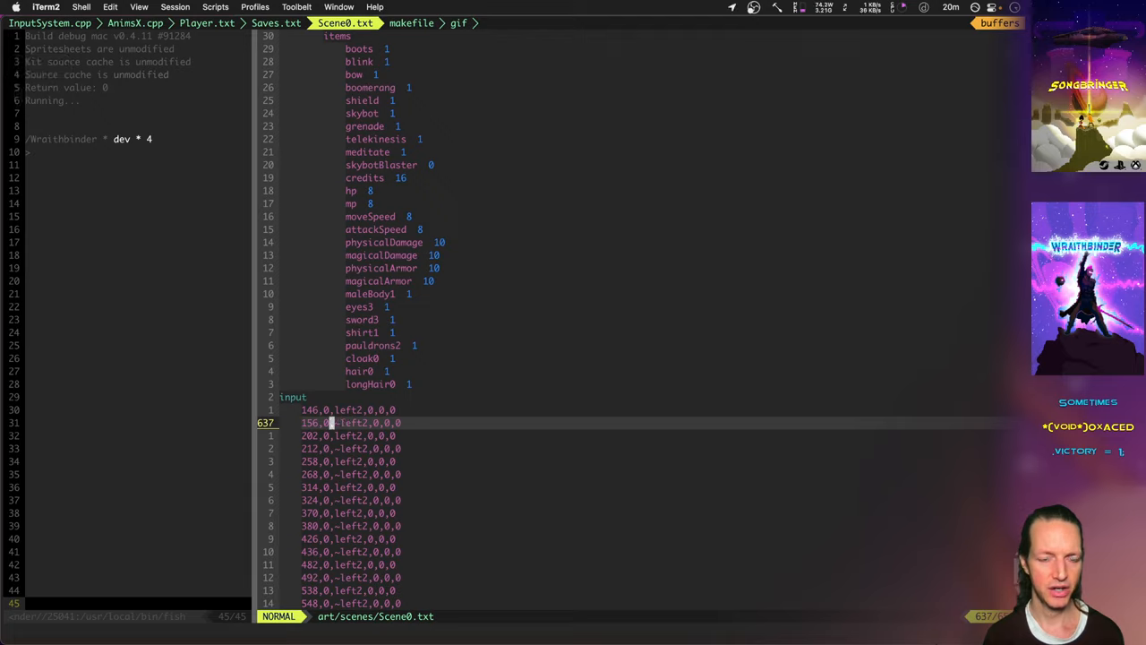
{"action": "key", "text": "v"}
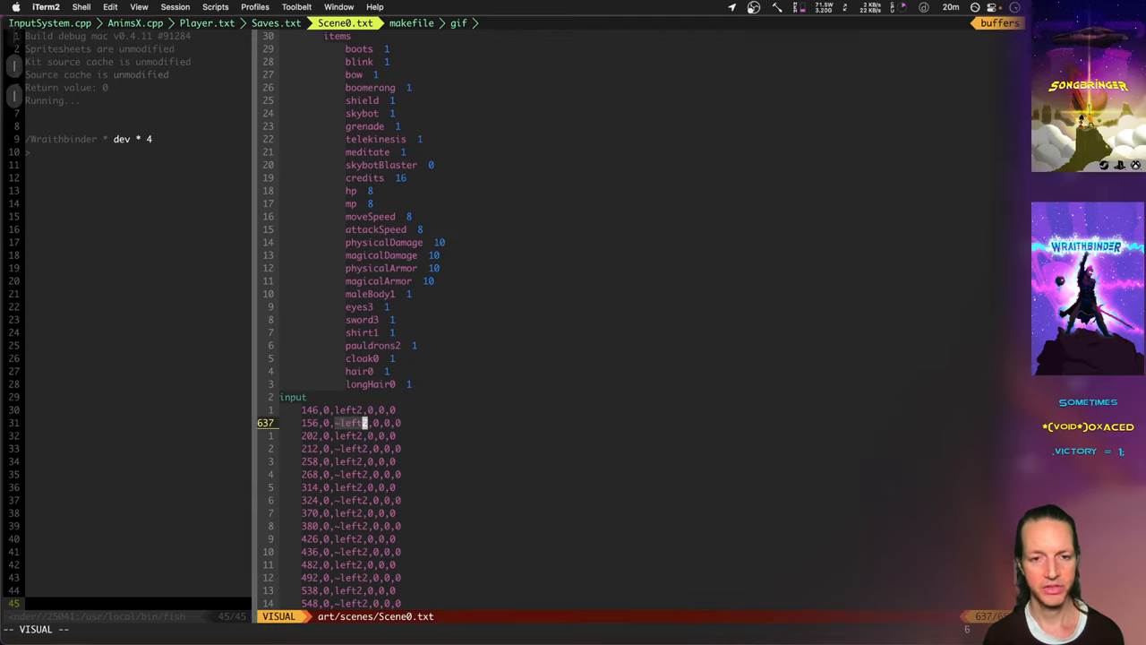
{"action": "key", "text": "Escape"}
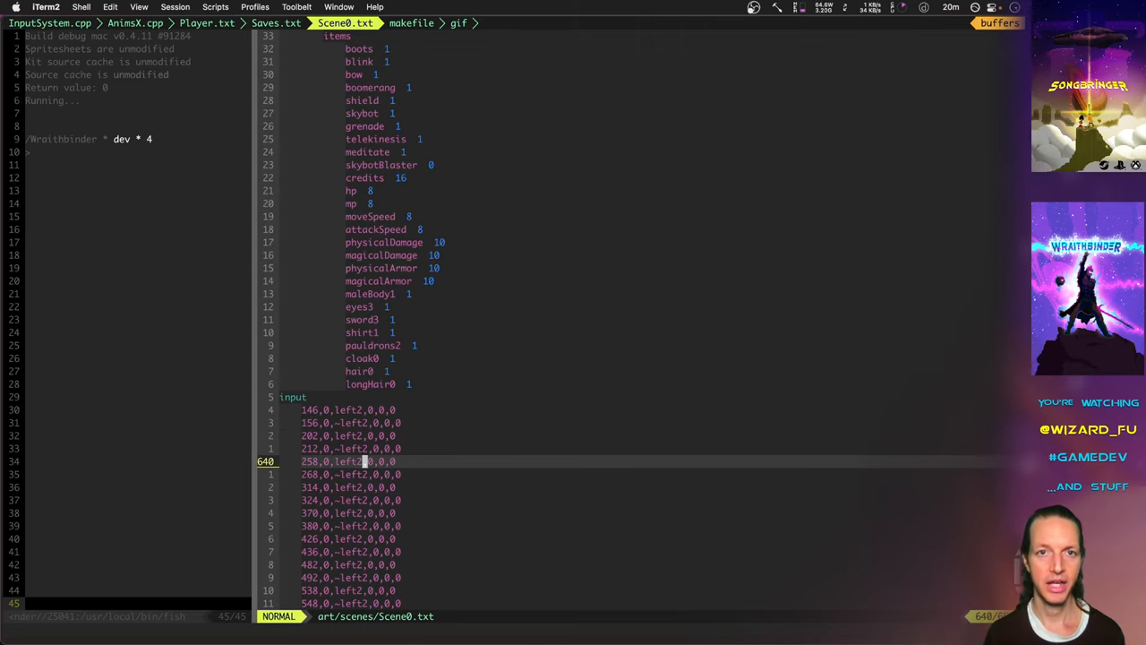
{"action": "left_click", "coordinate": [458, 22]}
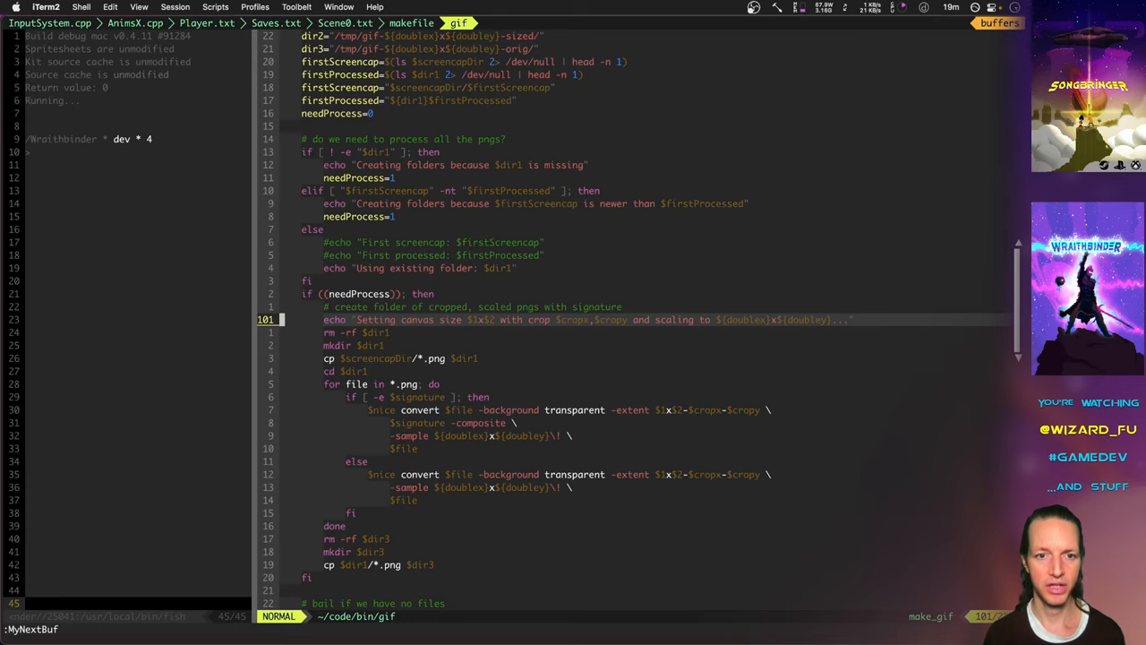
Step: Scroll through the gif script's convert crop-and-scale block, then return to Scene0.txt
{"action": "scroll", "scroll_direction": "down", "scroll_amount": 3}
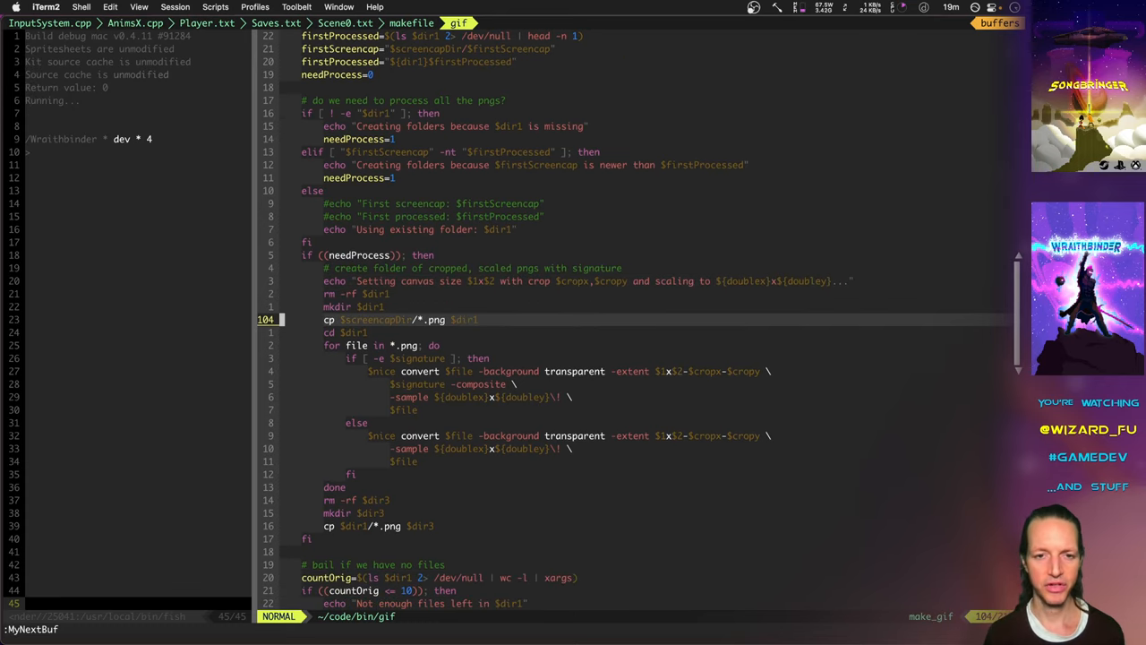
{"action": "scroll", "scroll_direction": "down", "scroll_amount": 3}
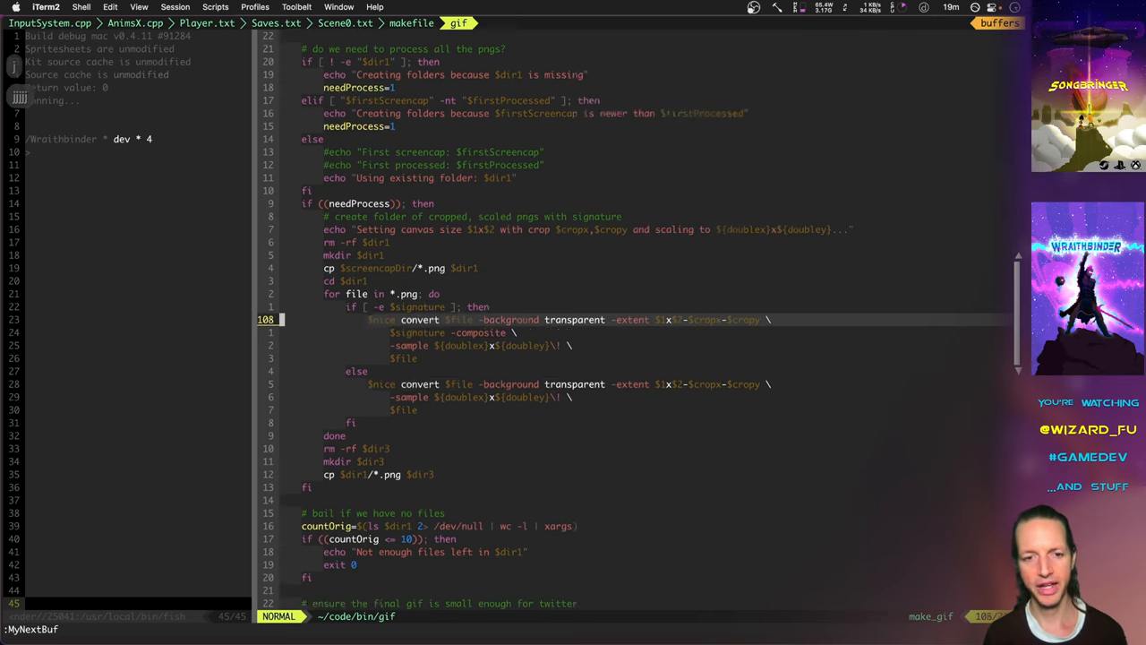
{"action": "scroll", "scroll_direction": "down", "scroll_amount": 3}
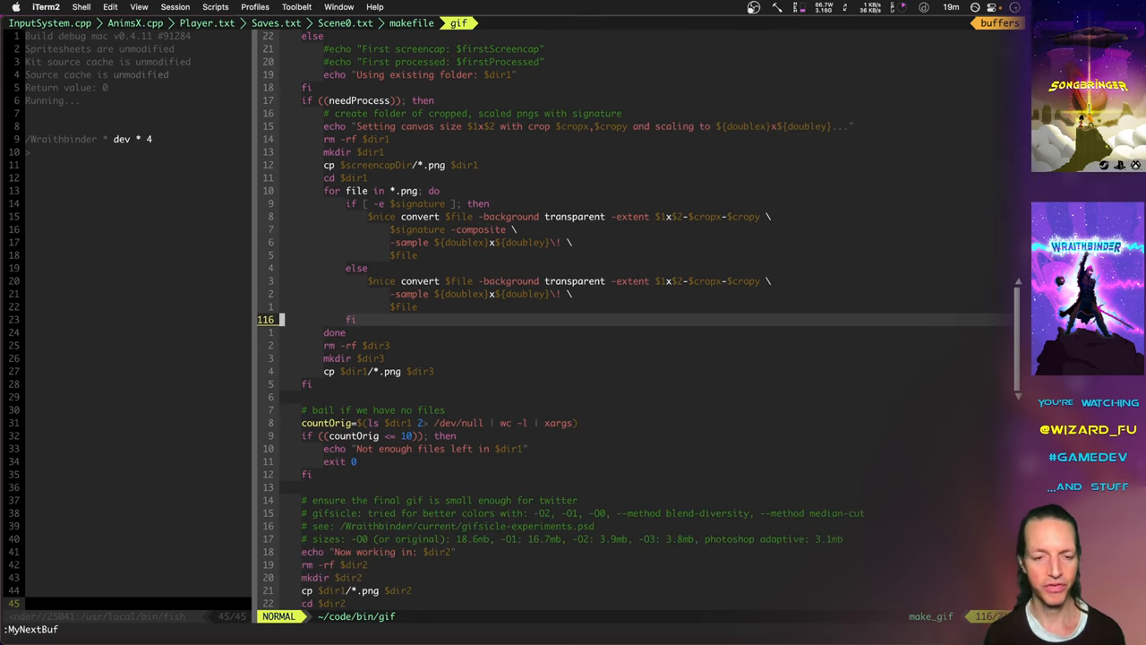
{"action": "scroll", "scroll_direction": "down", "scroll_amount": 3}
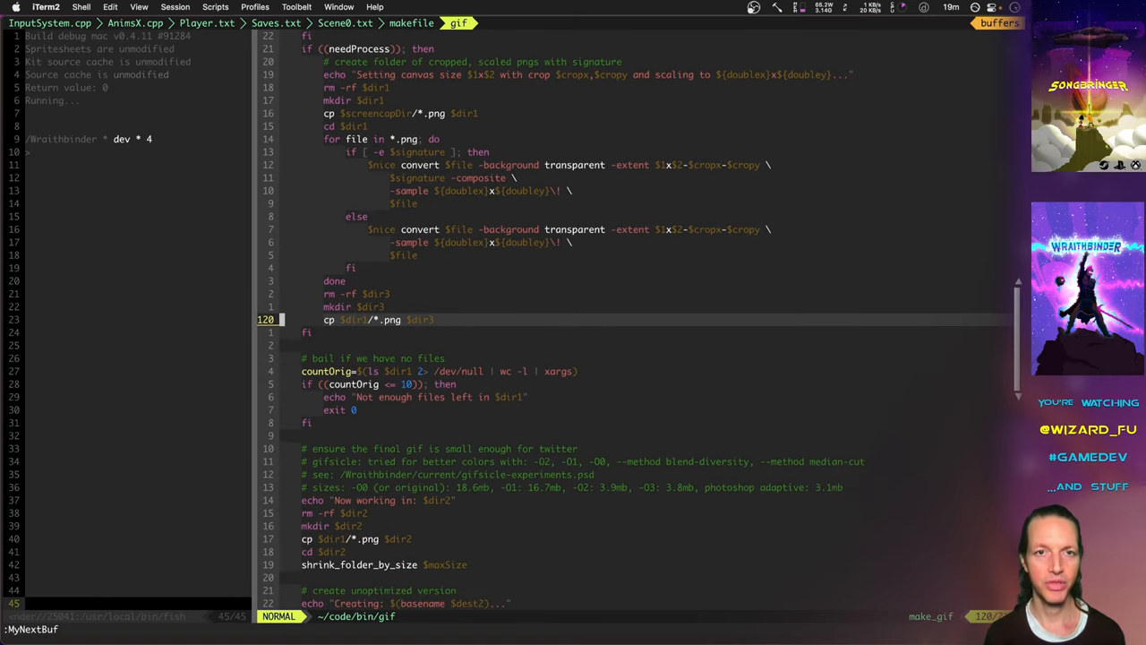
{"action": "left_click", "coordinate": [345, 23]}
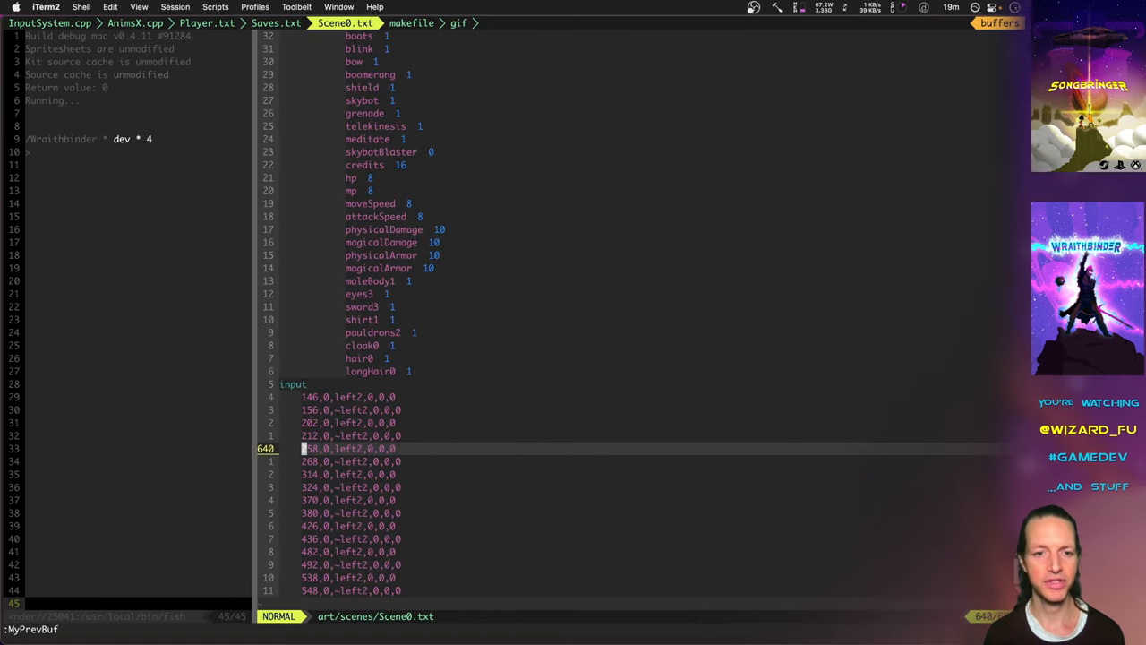
Step: Scroll Changelog.txt to the v0.4.11 entries dated Nov 12, 2021
{"action": "scroll", "scroll_direction": "down", "scroll_amount": 3}
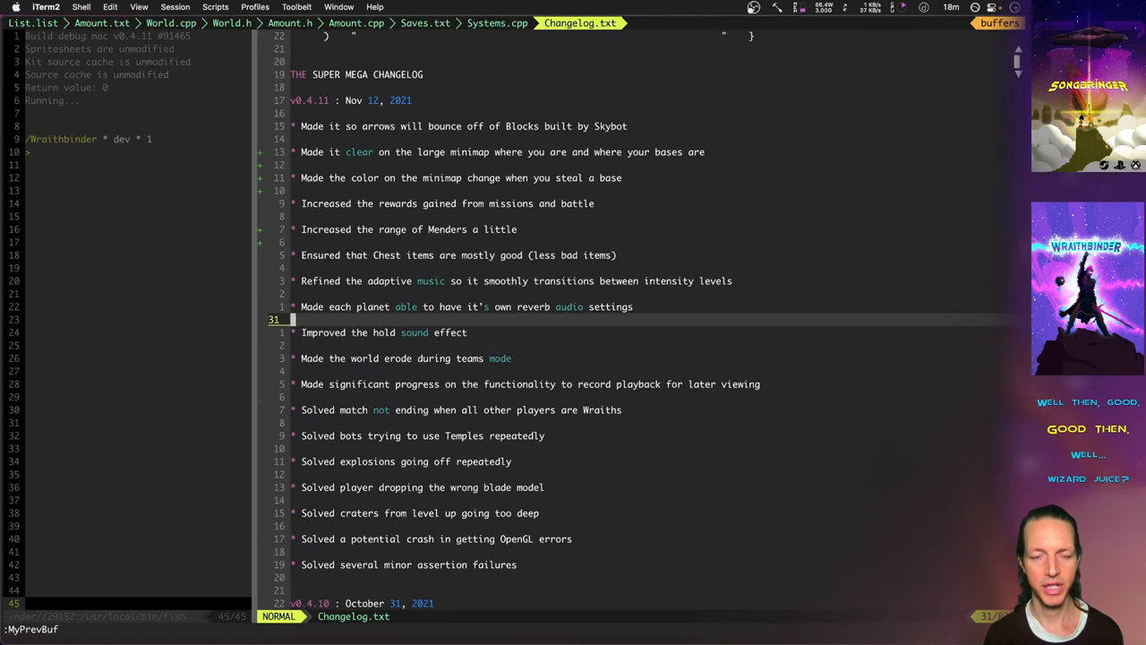
{"action": "scroll", "scroll_direction": "down", "scroll_amount": 3}
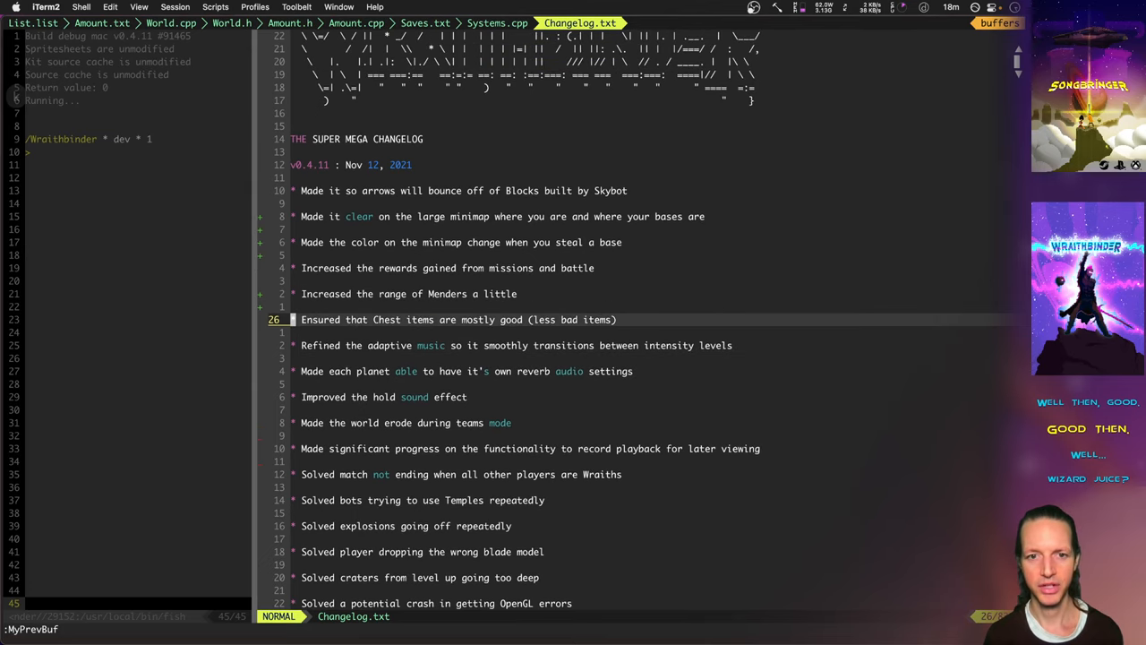
{"action": "key", "text": "V"}
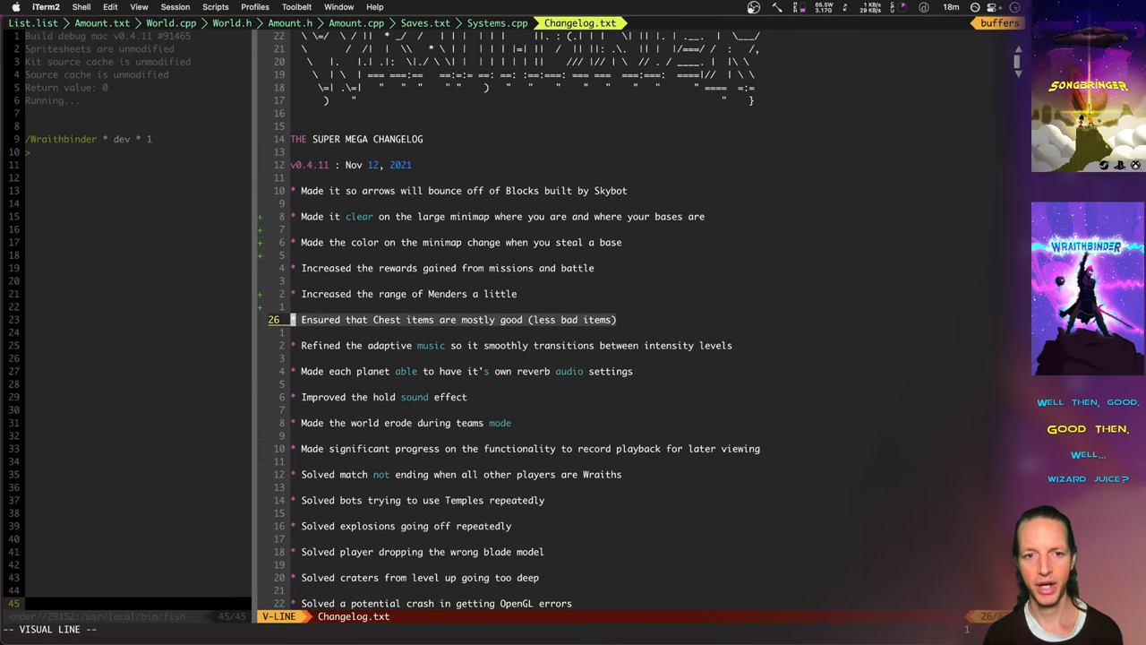
{"action": "key", "text": "Escape"}
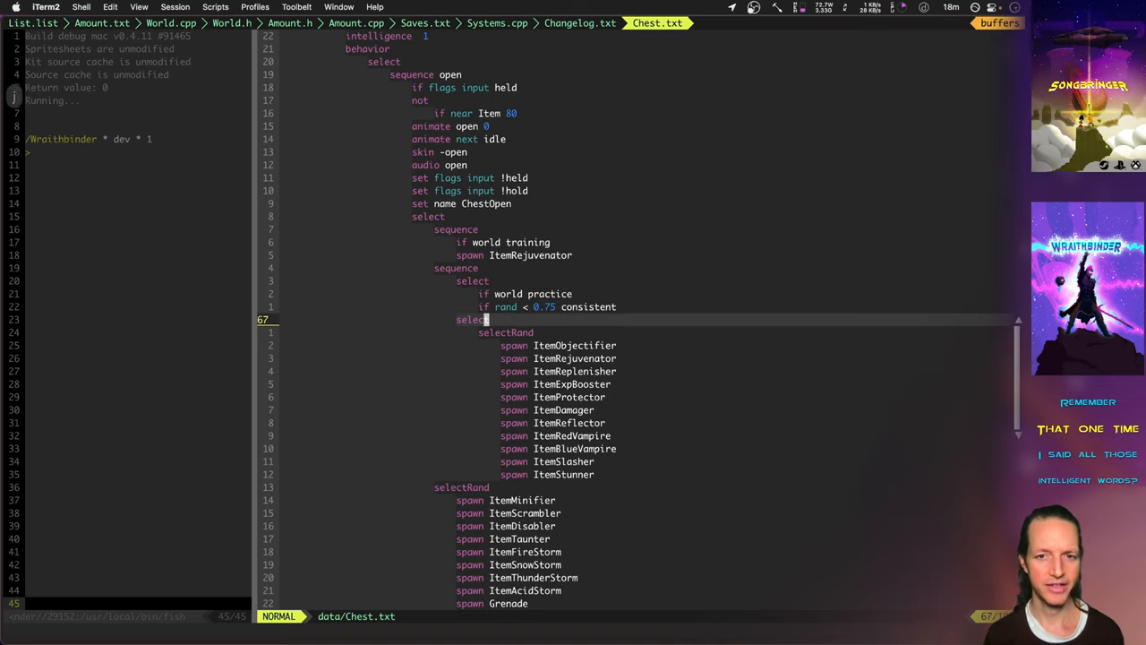
{"action": "scroll", "scroll_direction": "down", "scroll_amount": 3}
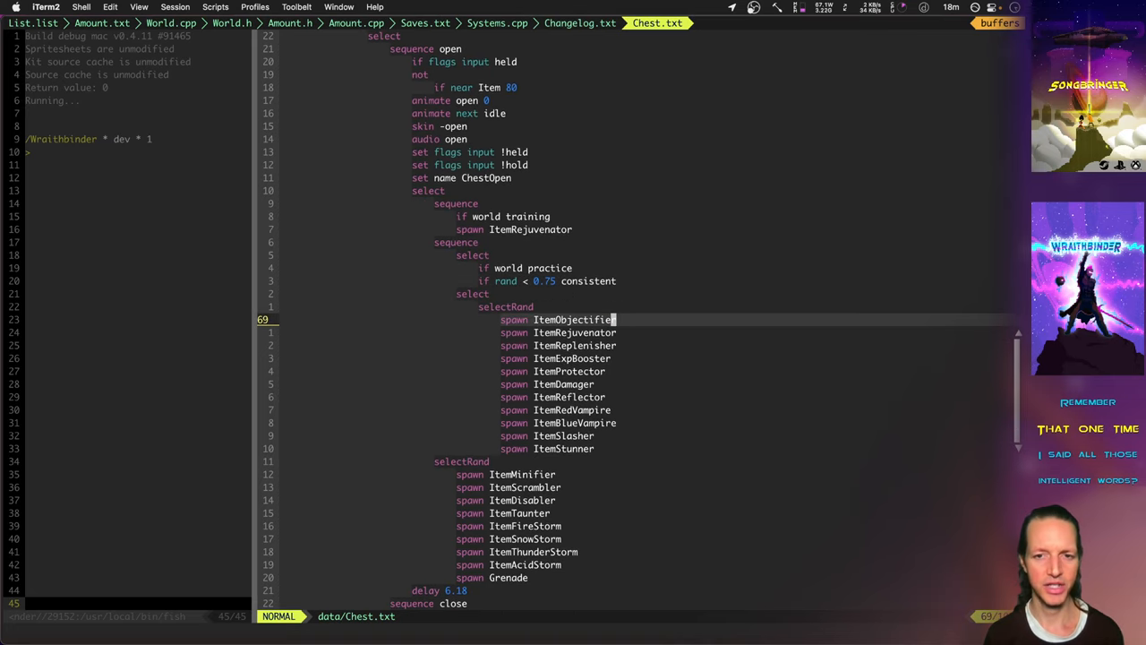
{"action": "scroll", "scroll_direction": "down", "scroll_amount": 3}
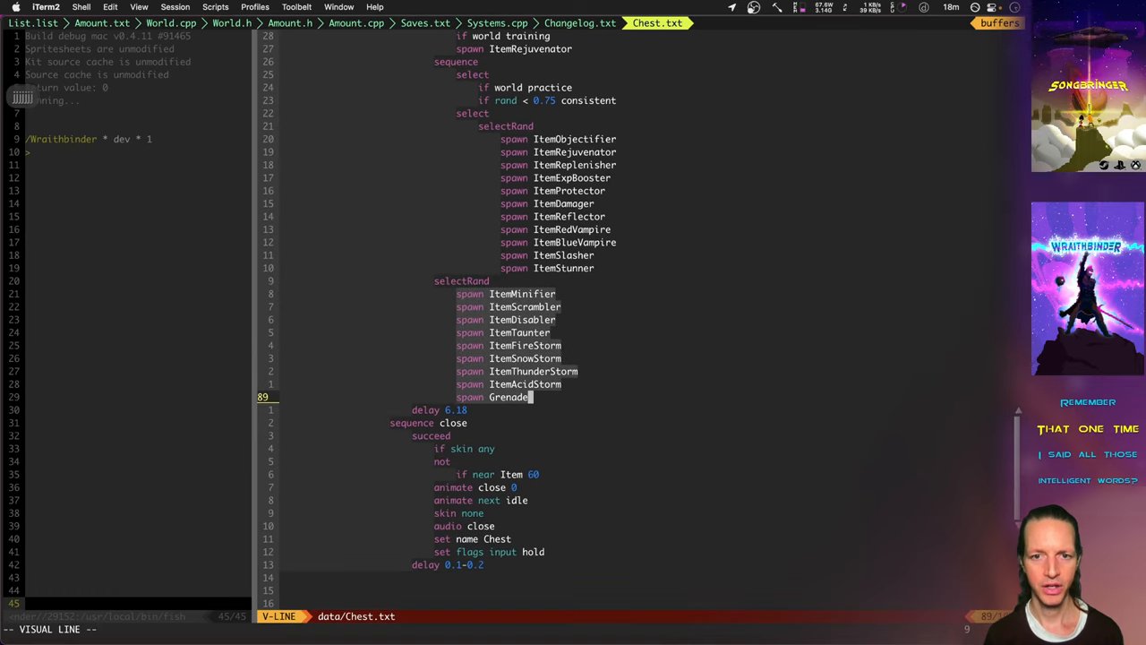
{"action": "key", "text": "Escape"}
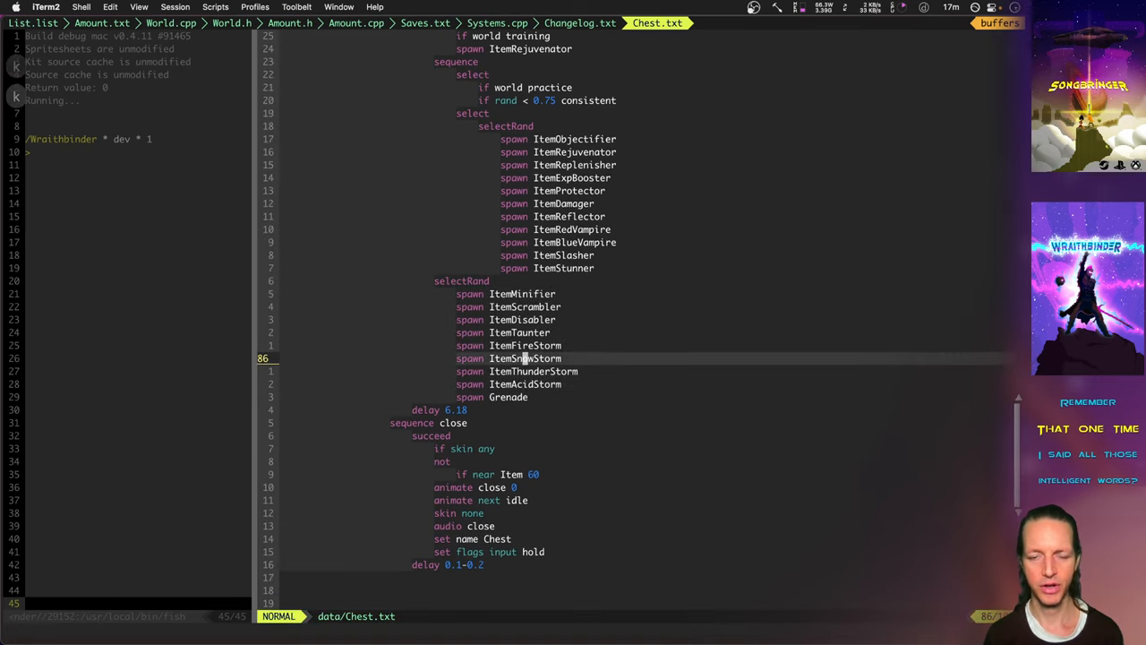
{"action": "scroll", "scroll_direction": "up", "scroll_amount": 3}
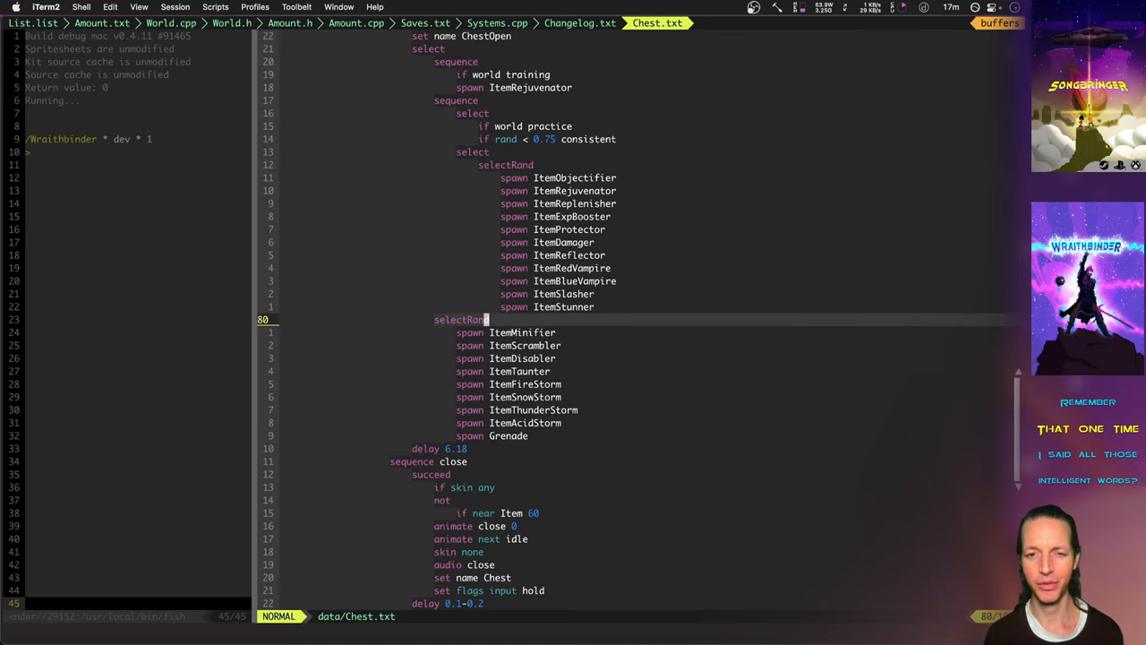
{"action": "scroll", "scroll_direction": "up", "scroll_amount": 3}
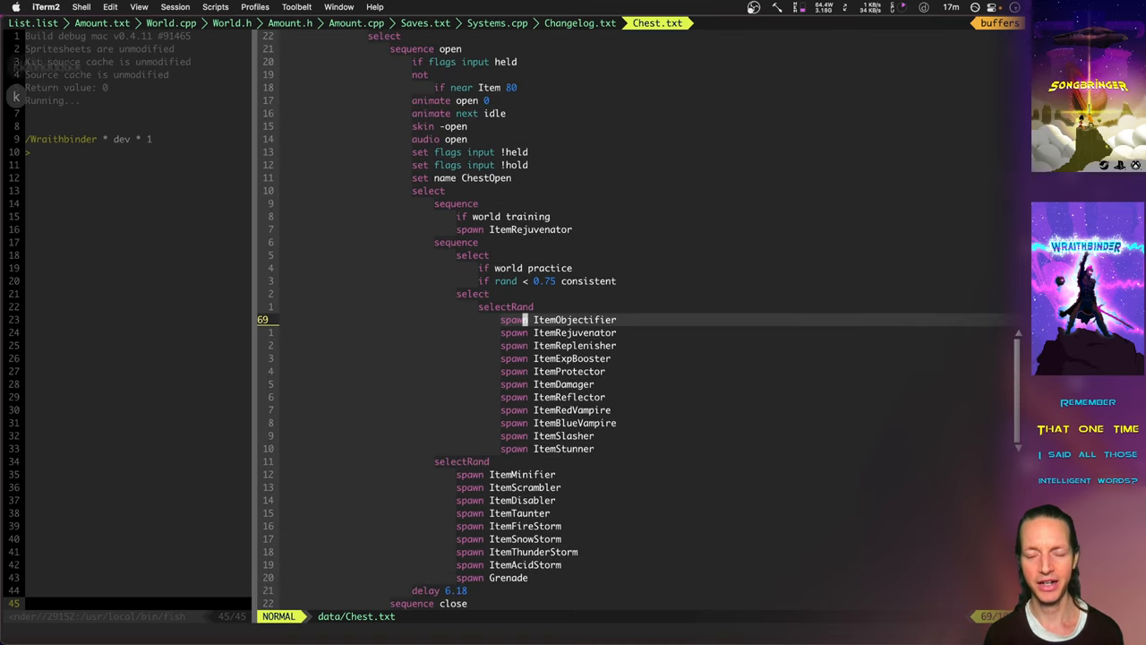
{"action": "scroll", "scroll_direction": "down", "scroll_amount": 3}
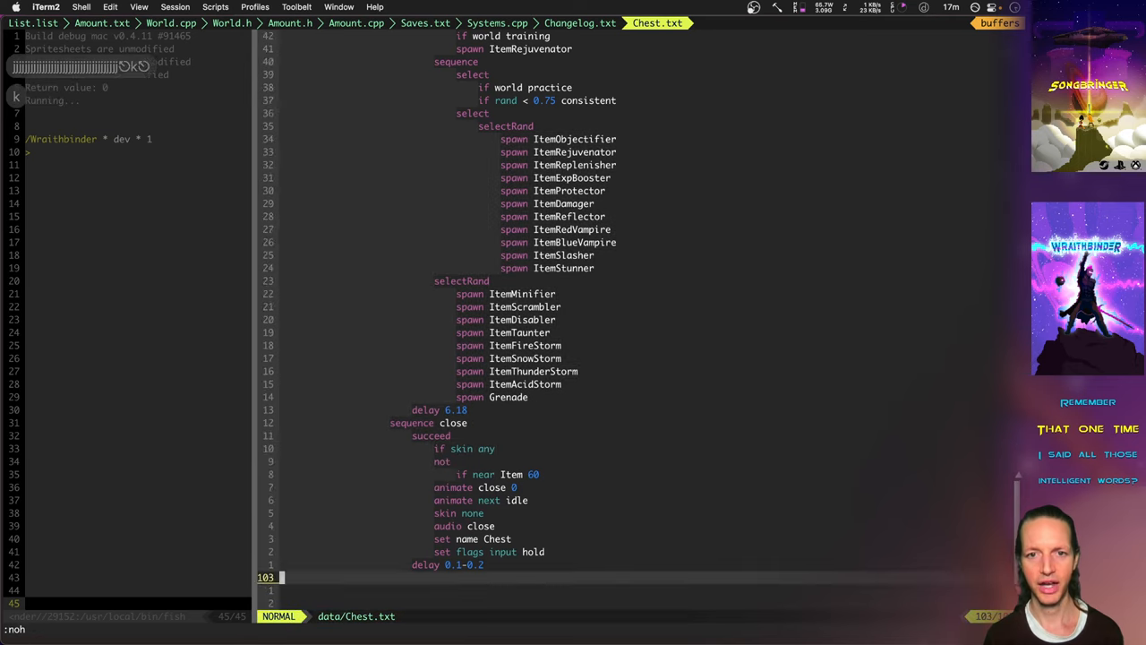
{"action": "scroll", "scroll_direction": "up", "scroll_amount": 3}
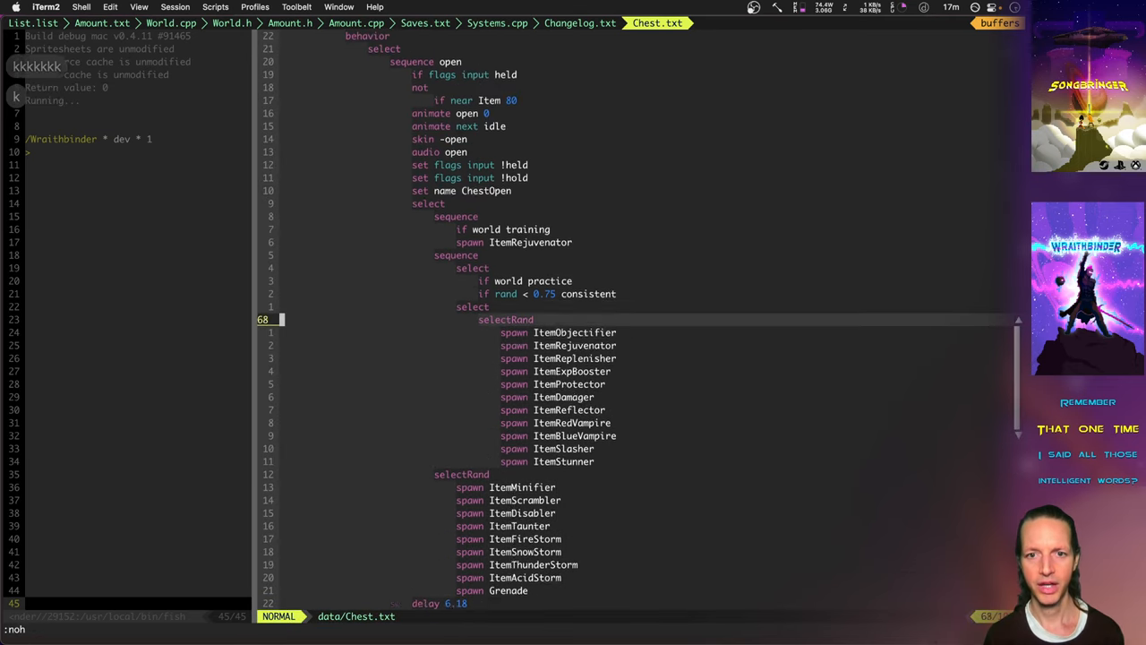
{"action": "key", "text": "V"}
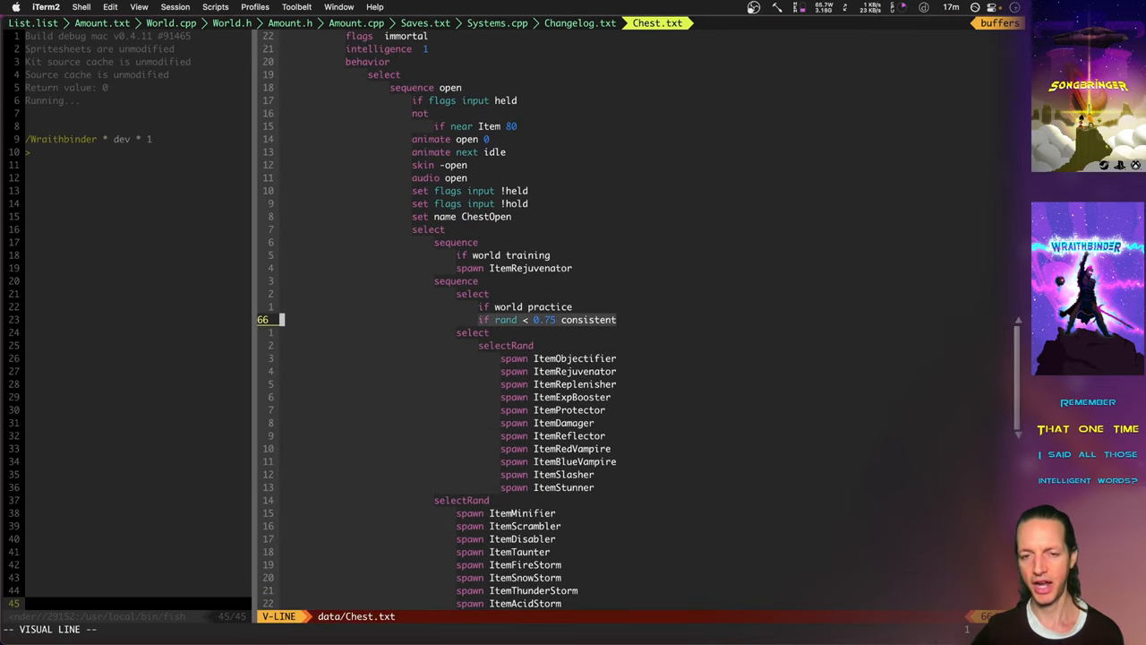
{"action": "key", "text": "Escape"}
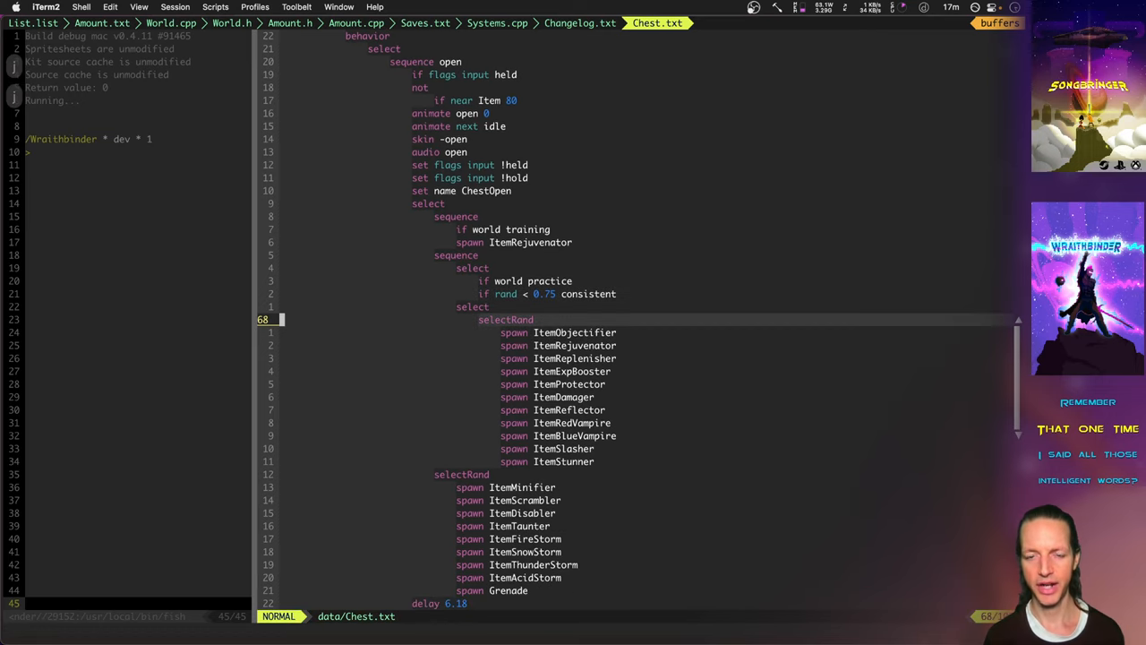
{"action": "scroll", "scroll_direction": "down", "scroll_amount": 3}
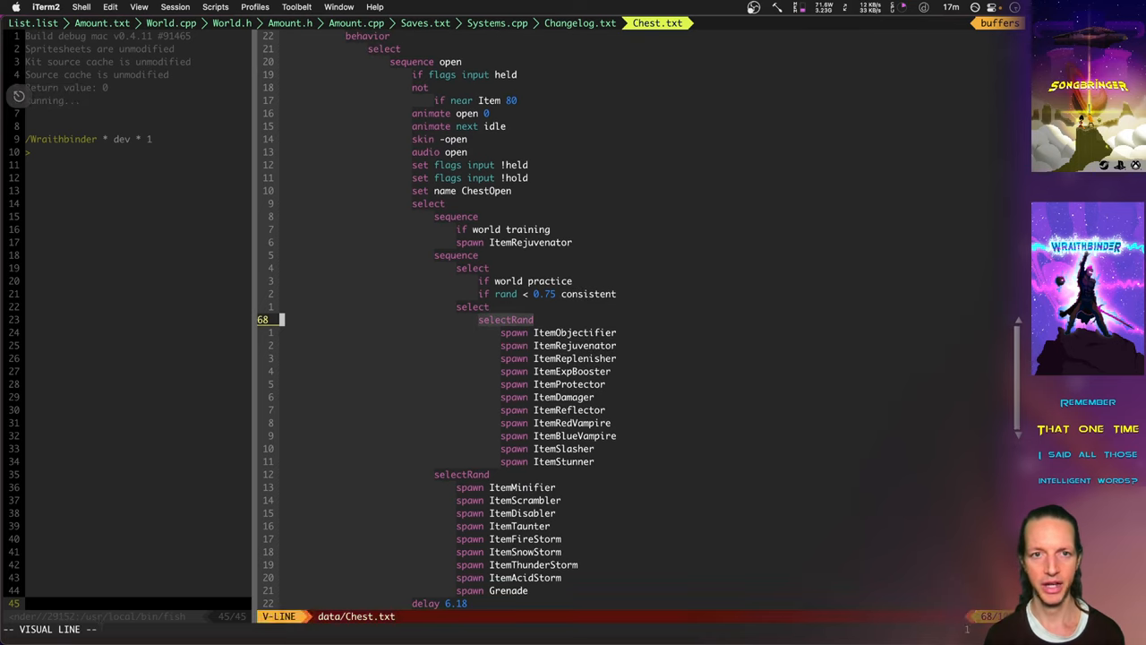
{"action": "key", "text": "Escape"}
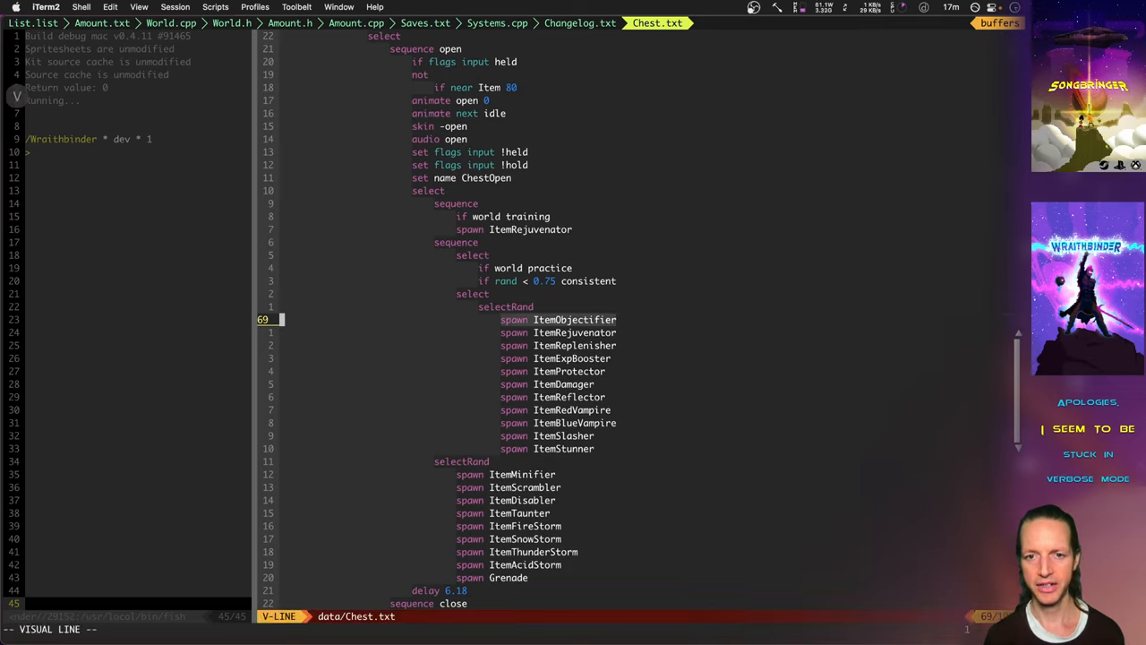
{"action": "scroll", "scroll_direction": "down", "scroll_amount": 3}
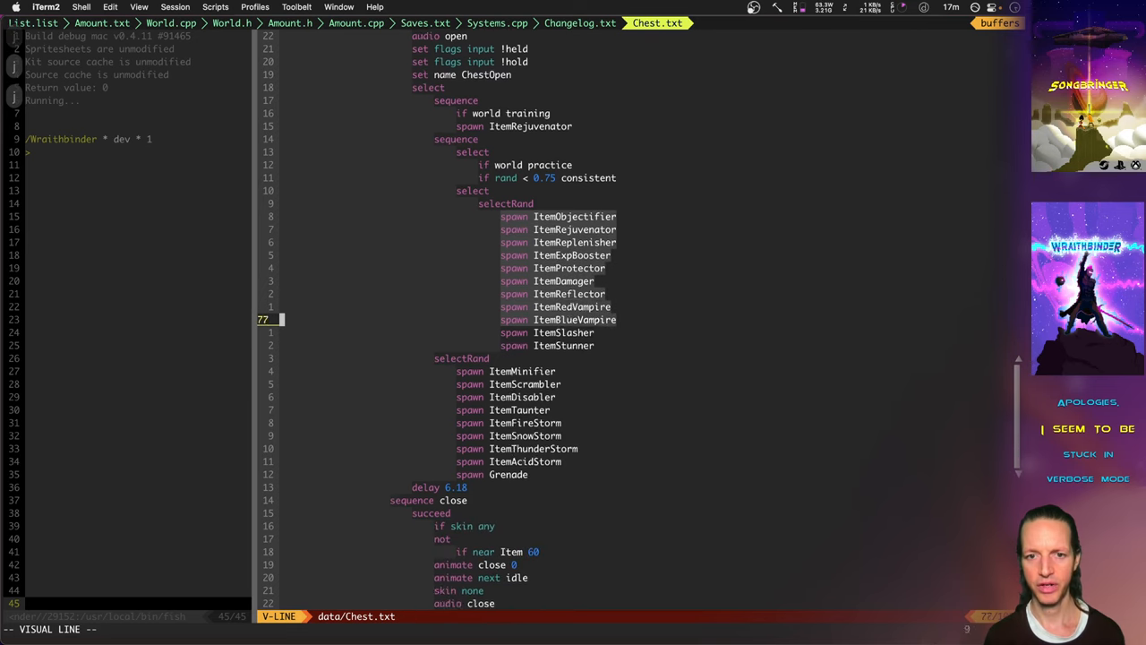
{"action": "key", "text": "Escape"}
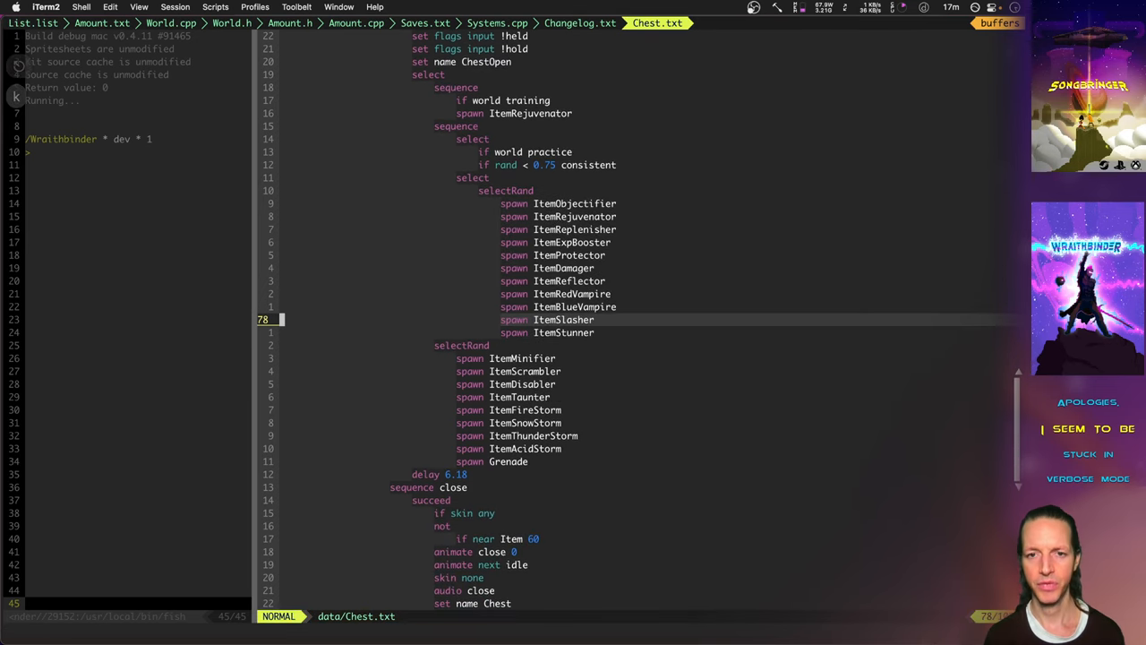
{"action": "scroll", "scroll_direction": "down", "scroll_amount": 3}
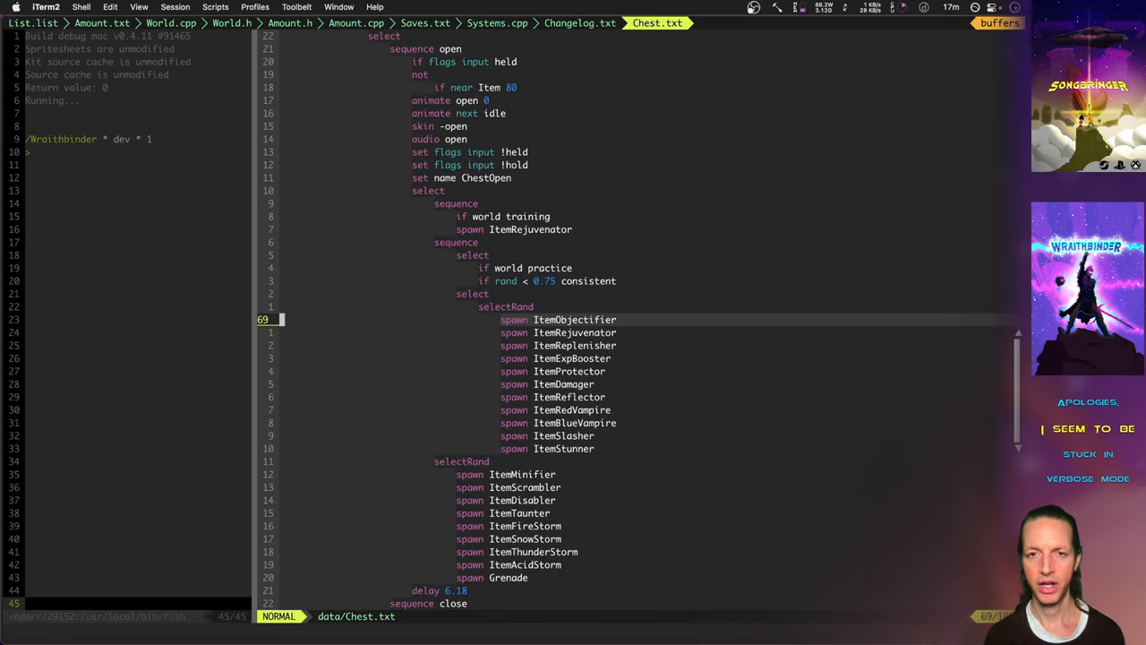
Step: Return to Changelog.txt and select the adaptive music and per-planet reverb entries
{"action": "left_click", "coordinate": [579, 23]}
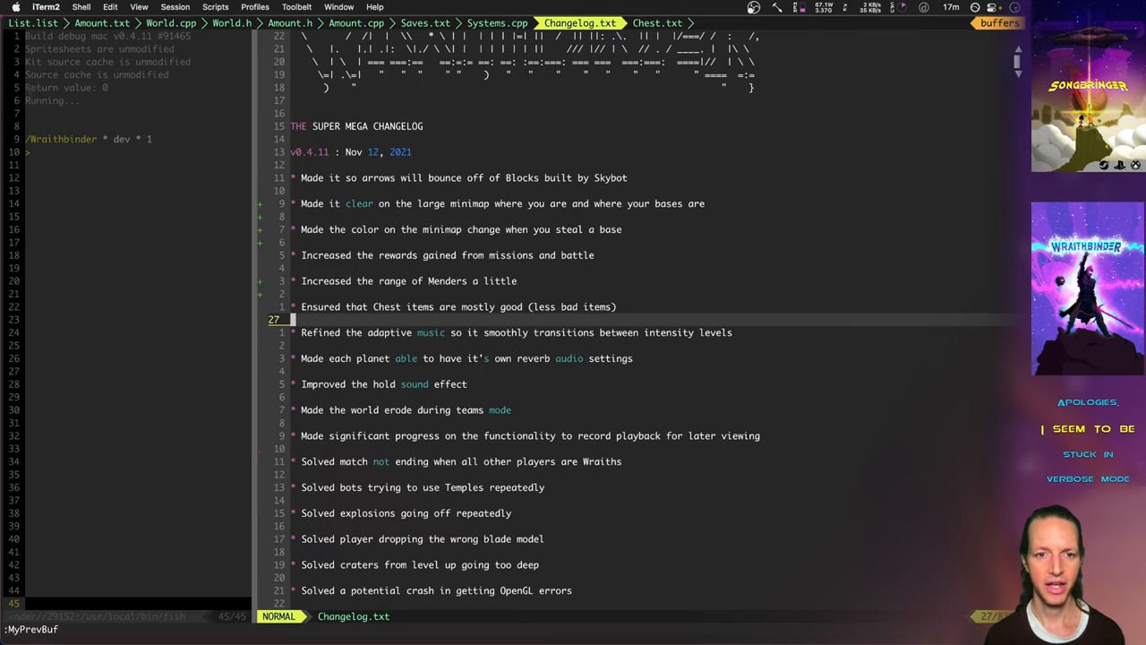
{"action": "scroll", "scroll_direction": "down", "scroll_amount": 3}
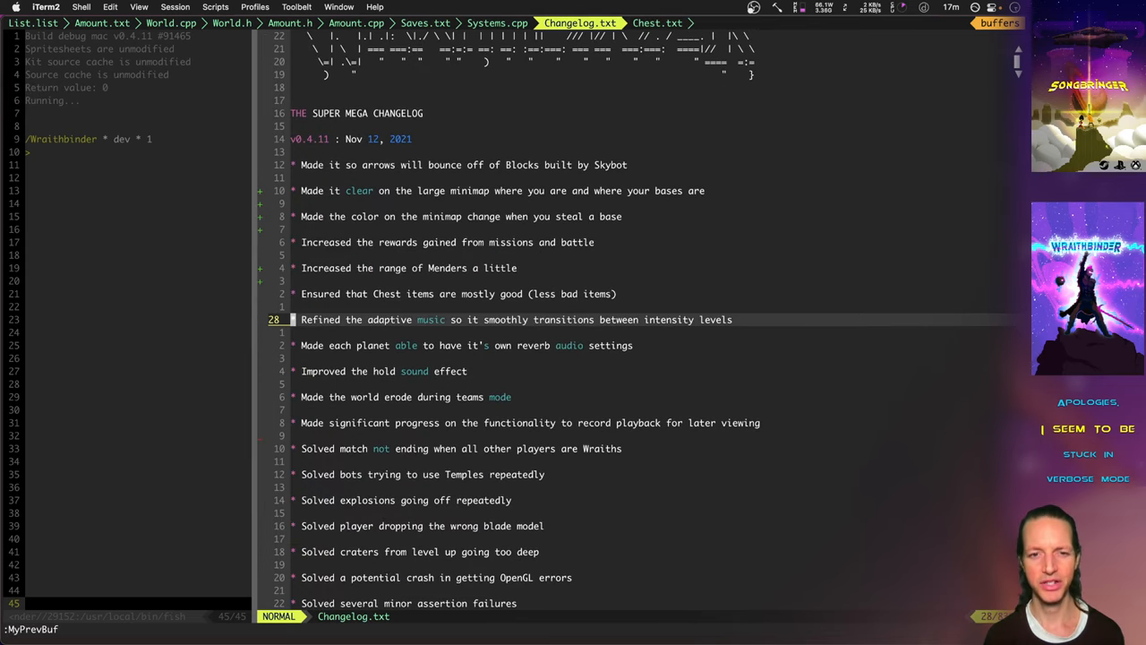
{"action": "key", "text": "V"}
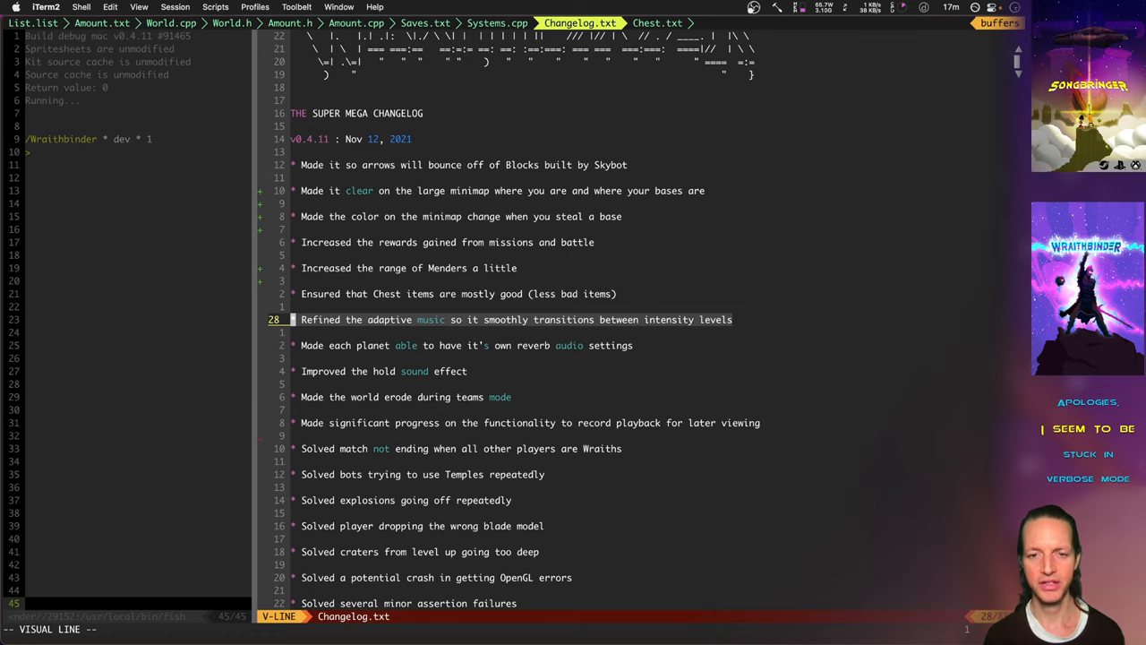
{"action": "key", "text": "Escape"}
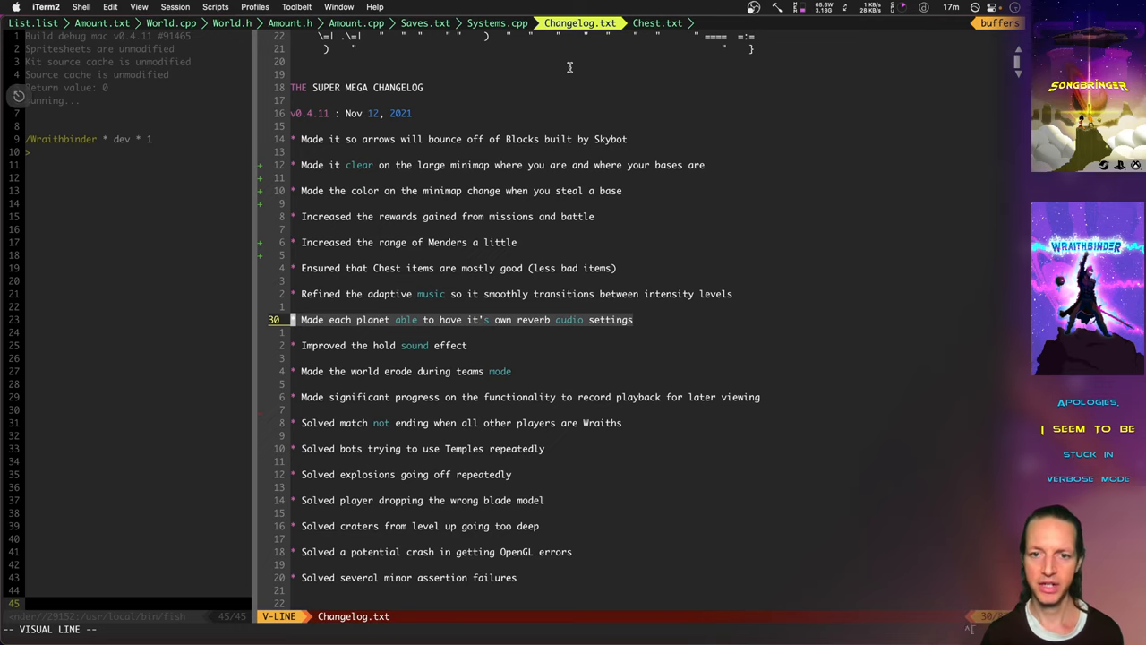
{"action": "key", "text": "Escape"}
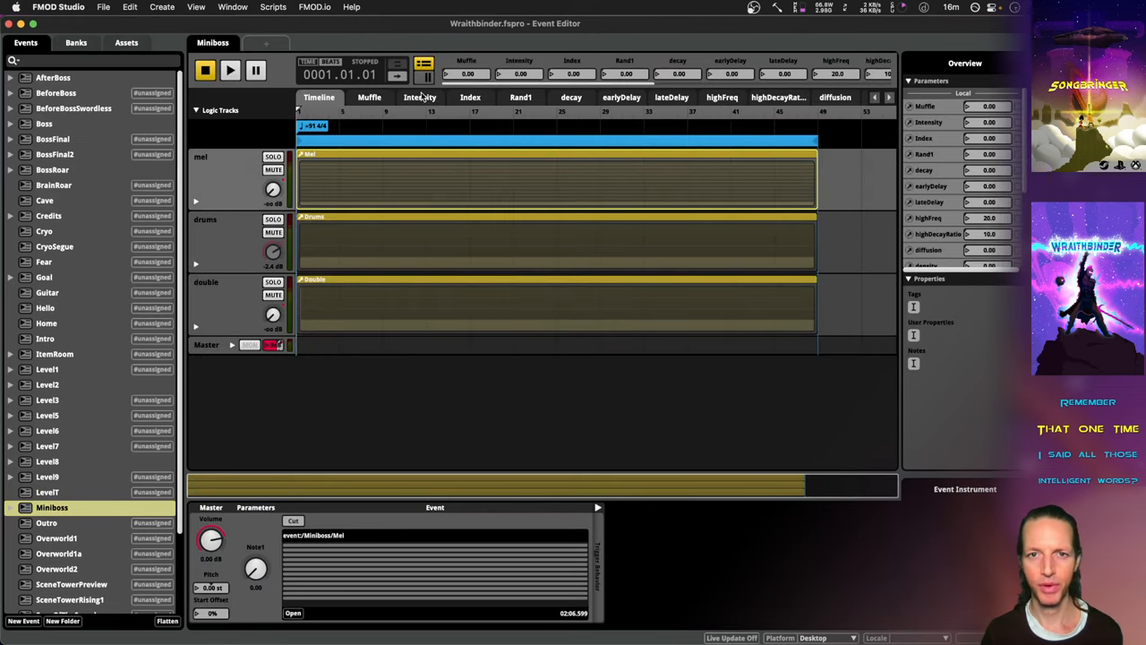
Step: Browse the Index and highDecayRatio sheets, then expand the mel track's automation curves
{"action": "left_click", "coordinate": [369, 97]}
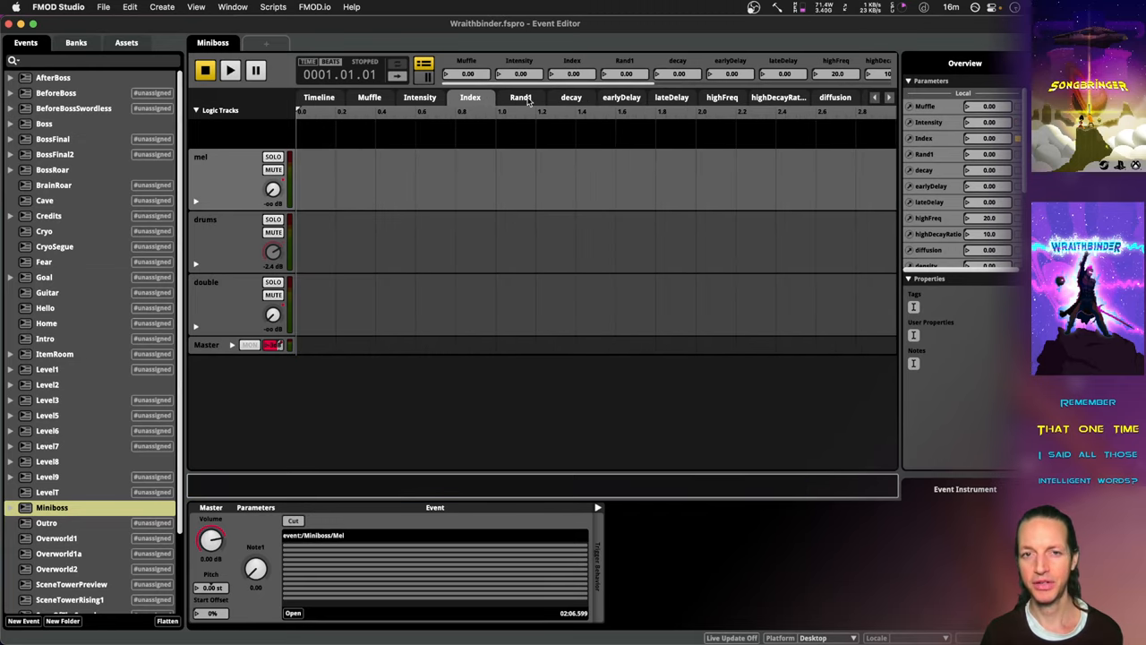
{"action": "mouse_move", "coordinate": [464, 117]}
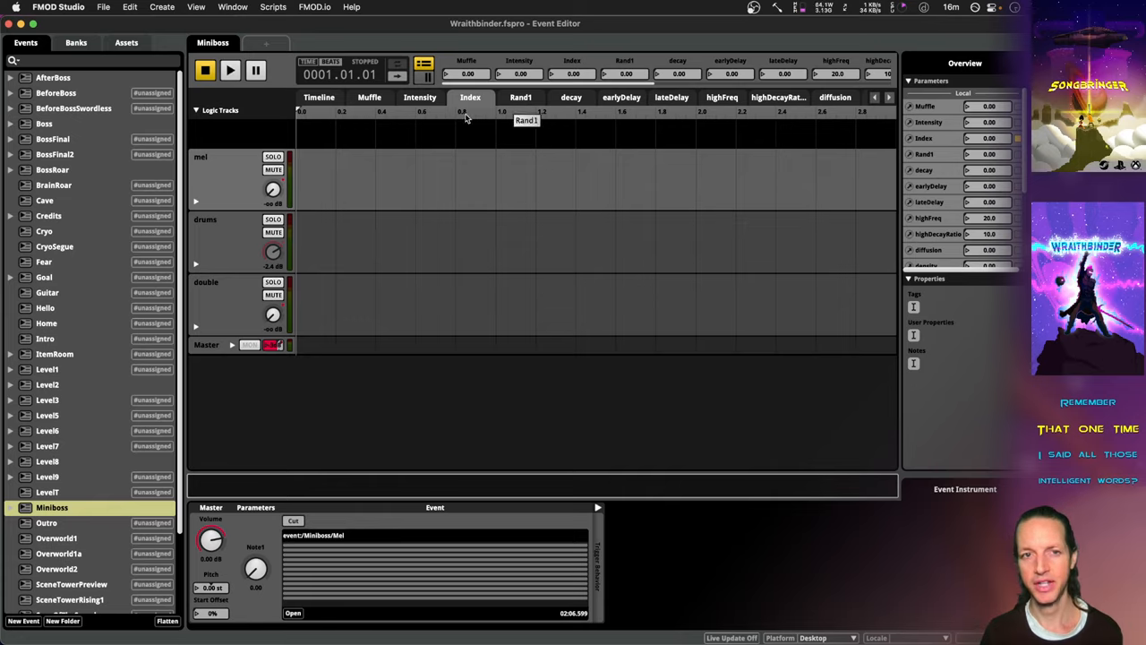
{"action": "left_click", "coordinate": [521, 97]}
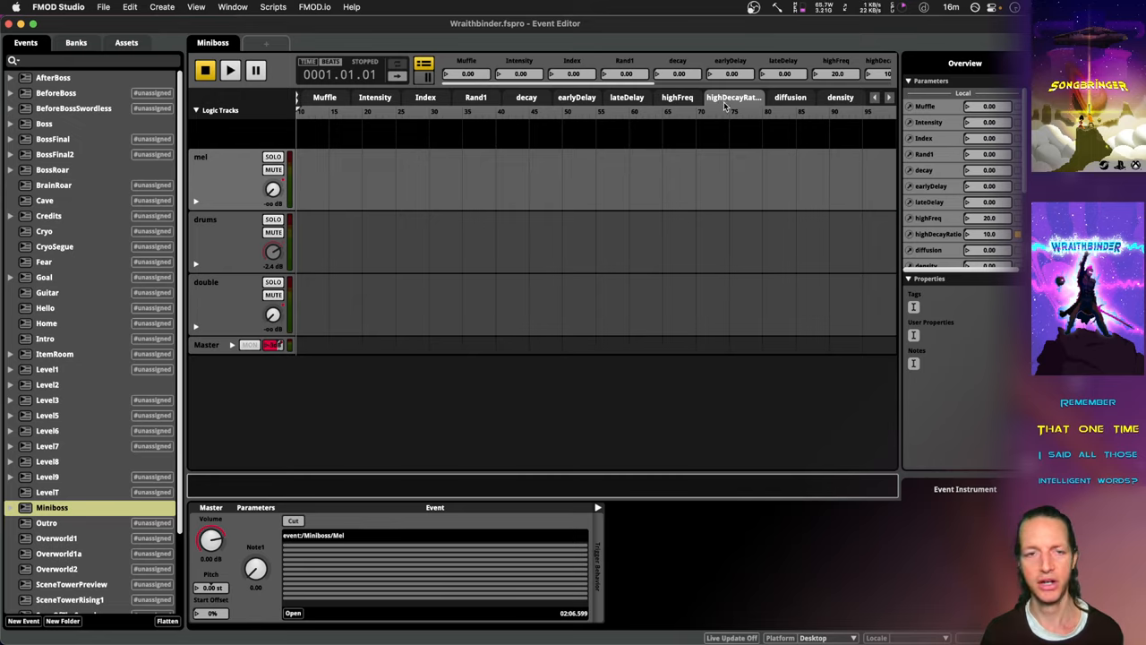
{"action": "mouse_move", "coordinate": [519, 170]}
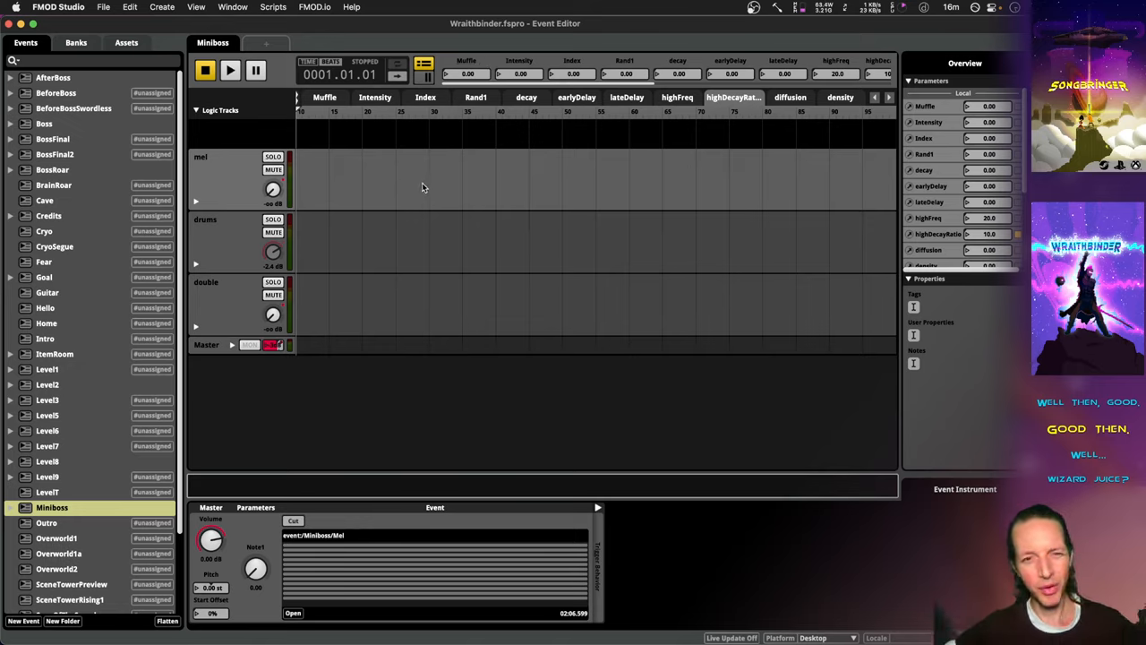
{"action": "mouse_move", "coordinate": [408, 198]}
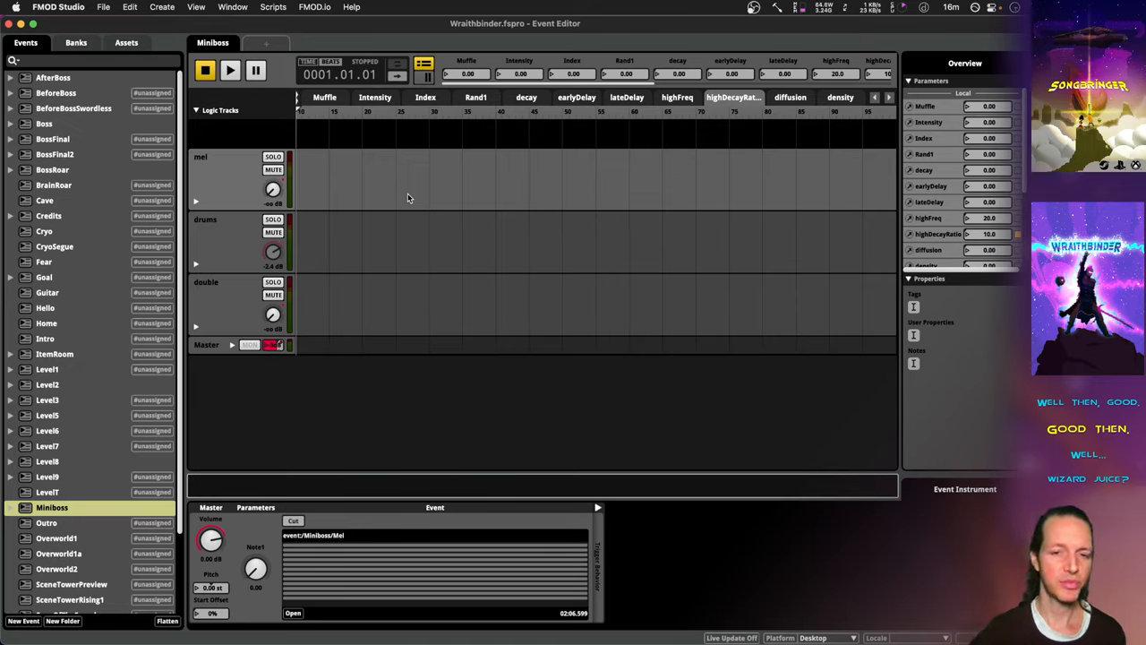
{"action": "mouse_move", "coordinate": [405, 164]}
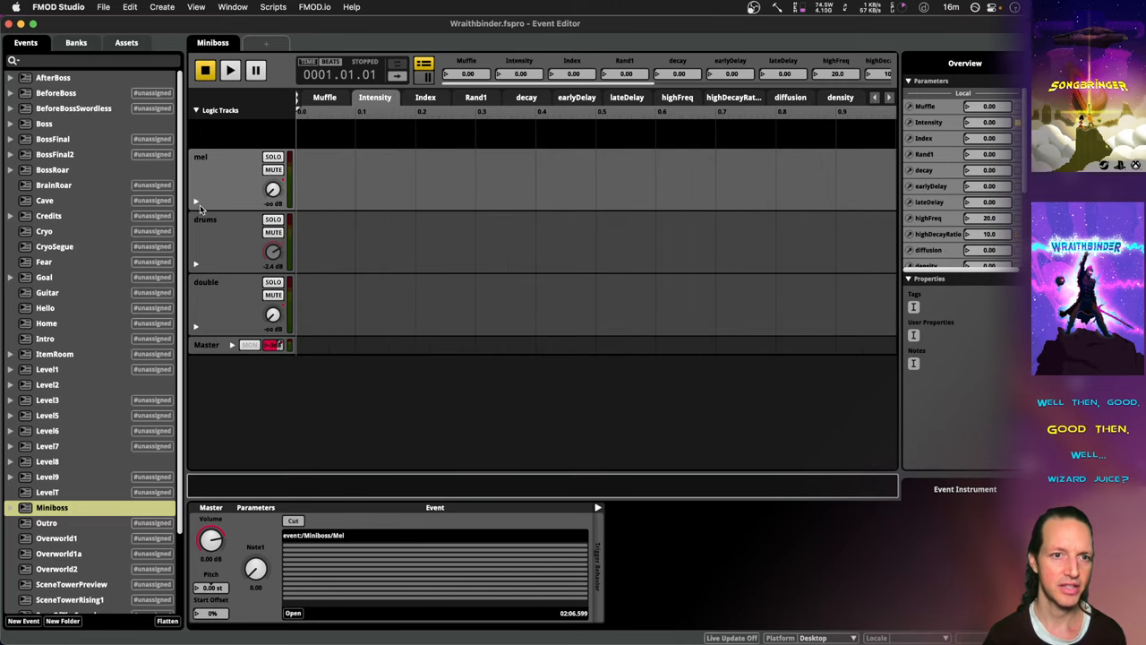
{"action": "left_click", "coordinate": [196, 200]}
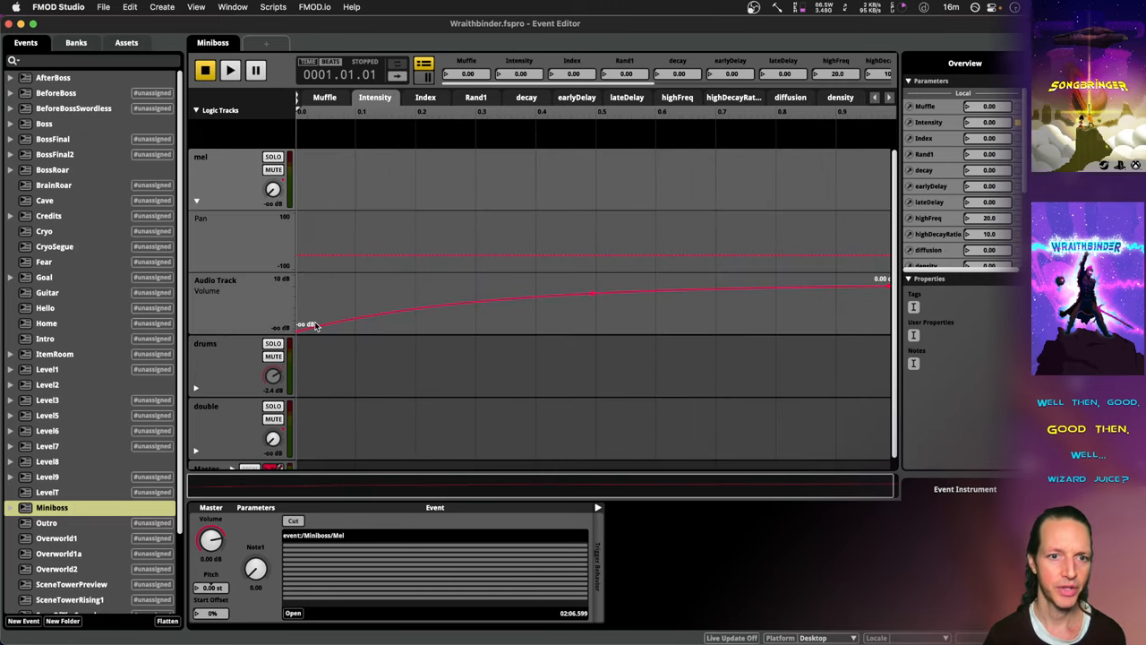
{"action": "mouse_move", "coordinate": [231, 400]}
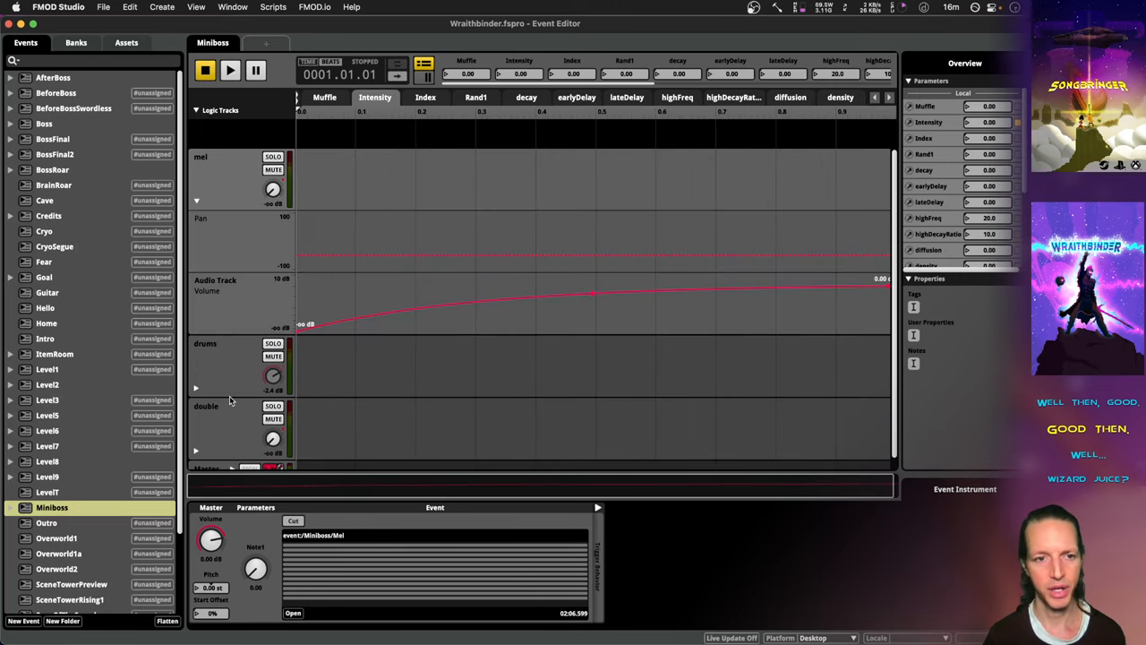
{"action": "scroll", "scroll_direction": "down", "scroll_amount": 3}
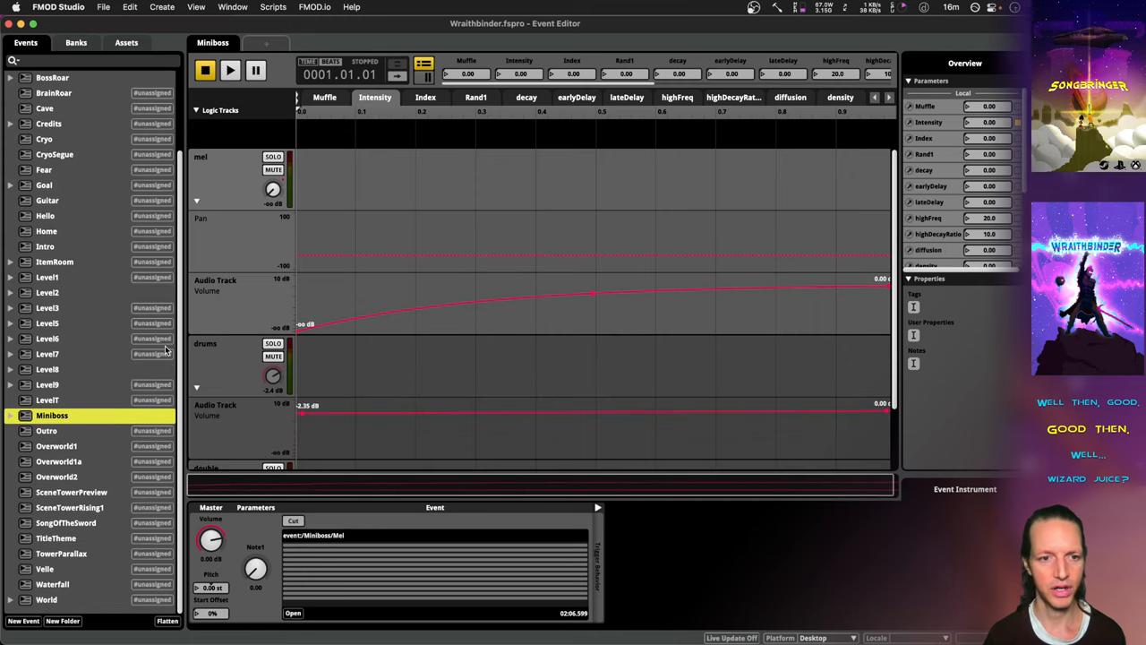